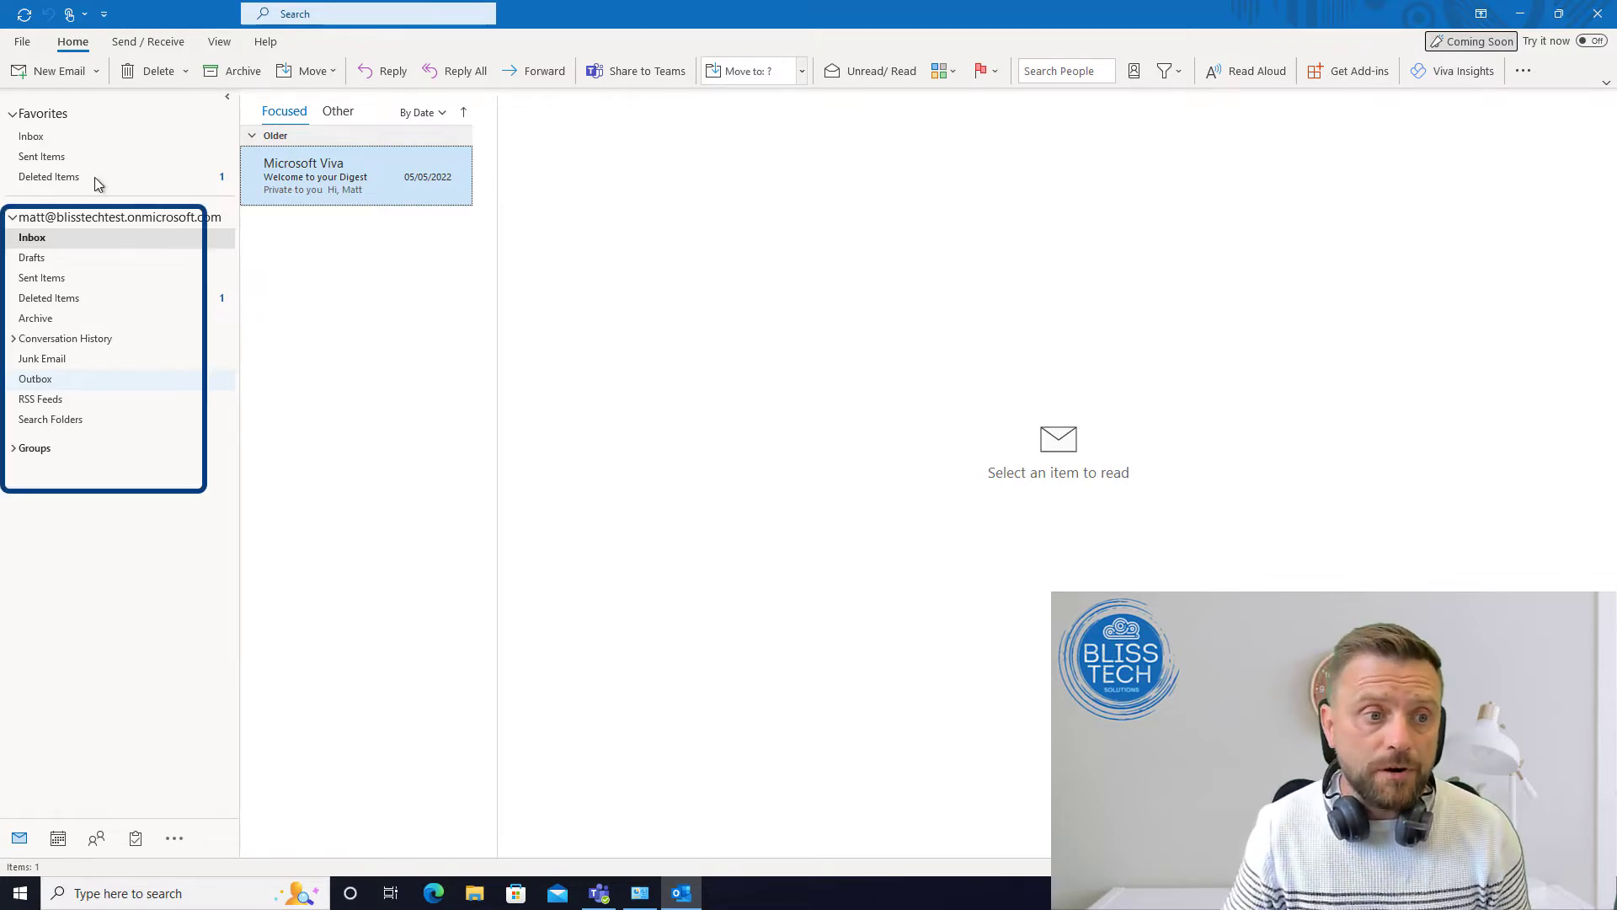
pyautogui.moveTo(141, 486)
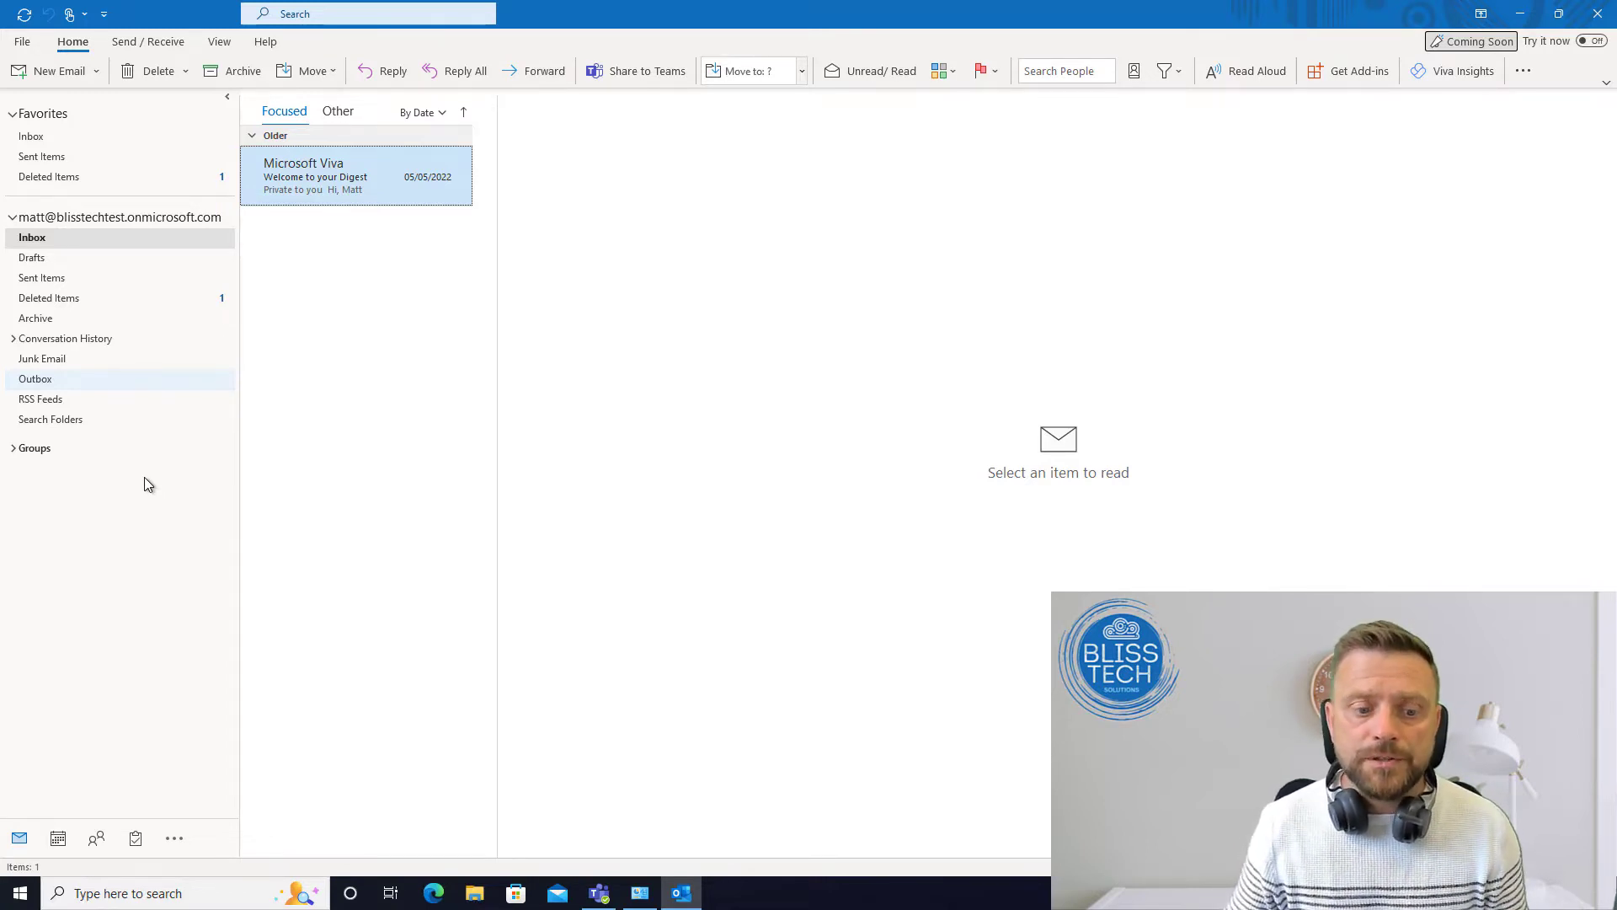
# Search for and open Control Panel, showing all items as large icons.
pyautogui.click(127, 892)
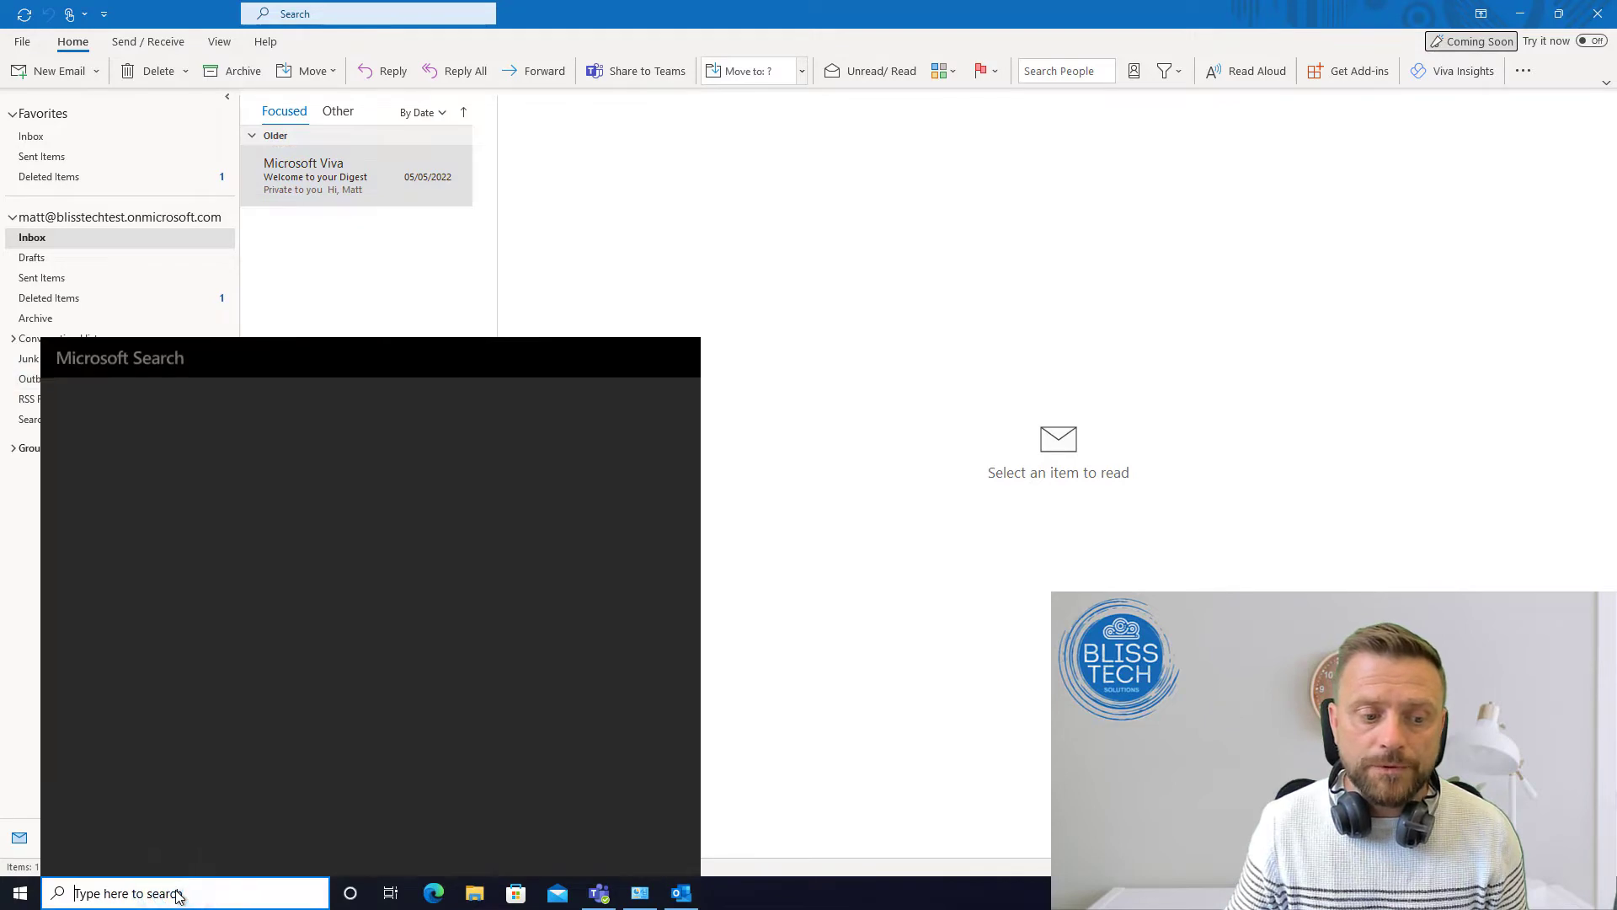
pyautogui.write('control')
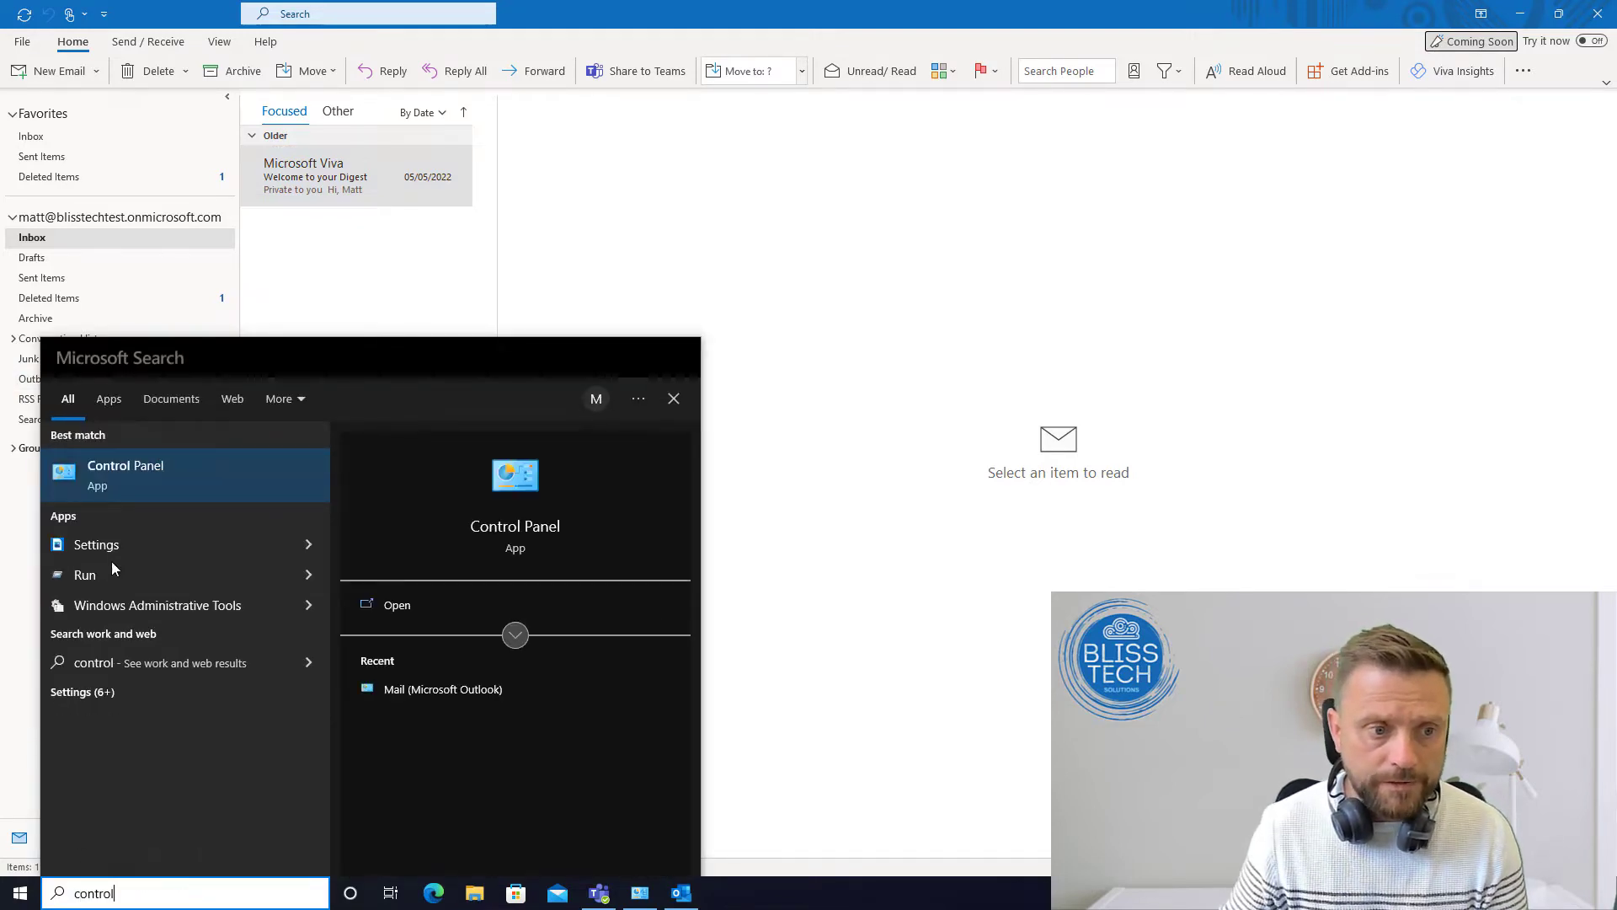
pyautogui.click(124, 465)
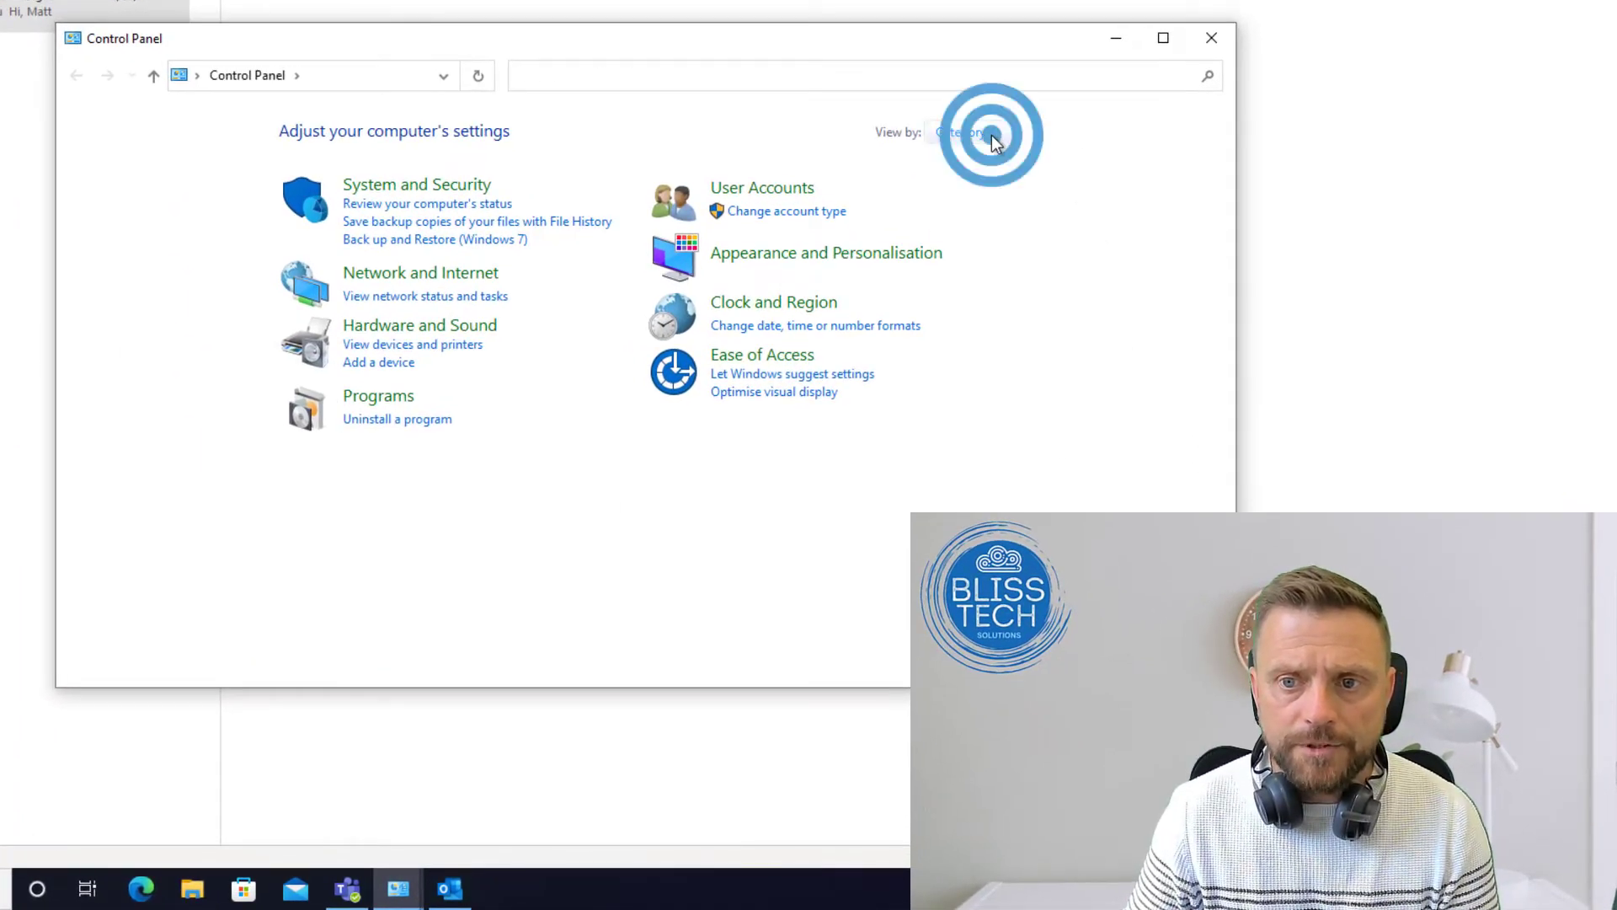
pyautogui.click(960, 132)
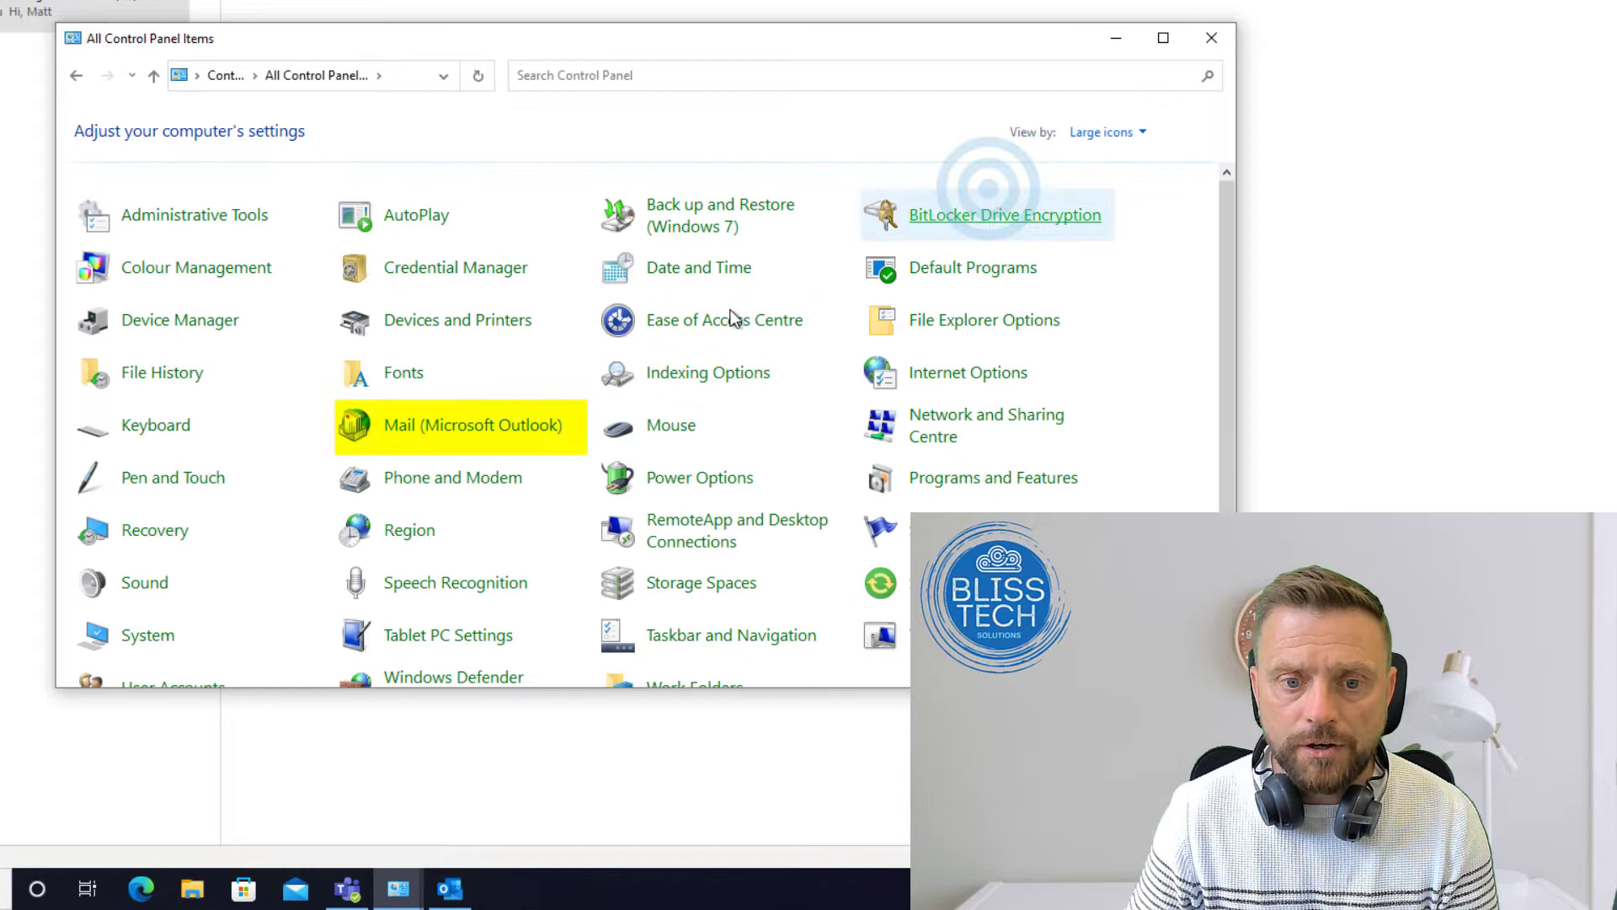
pyautogui.moveTo(473, 425)
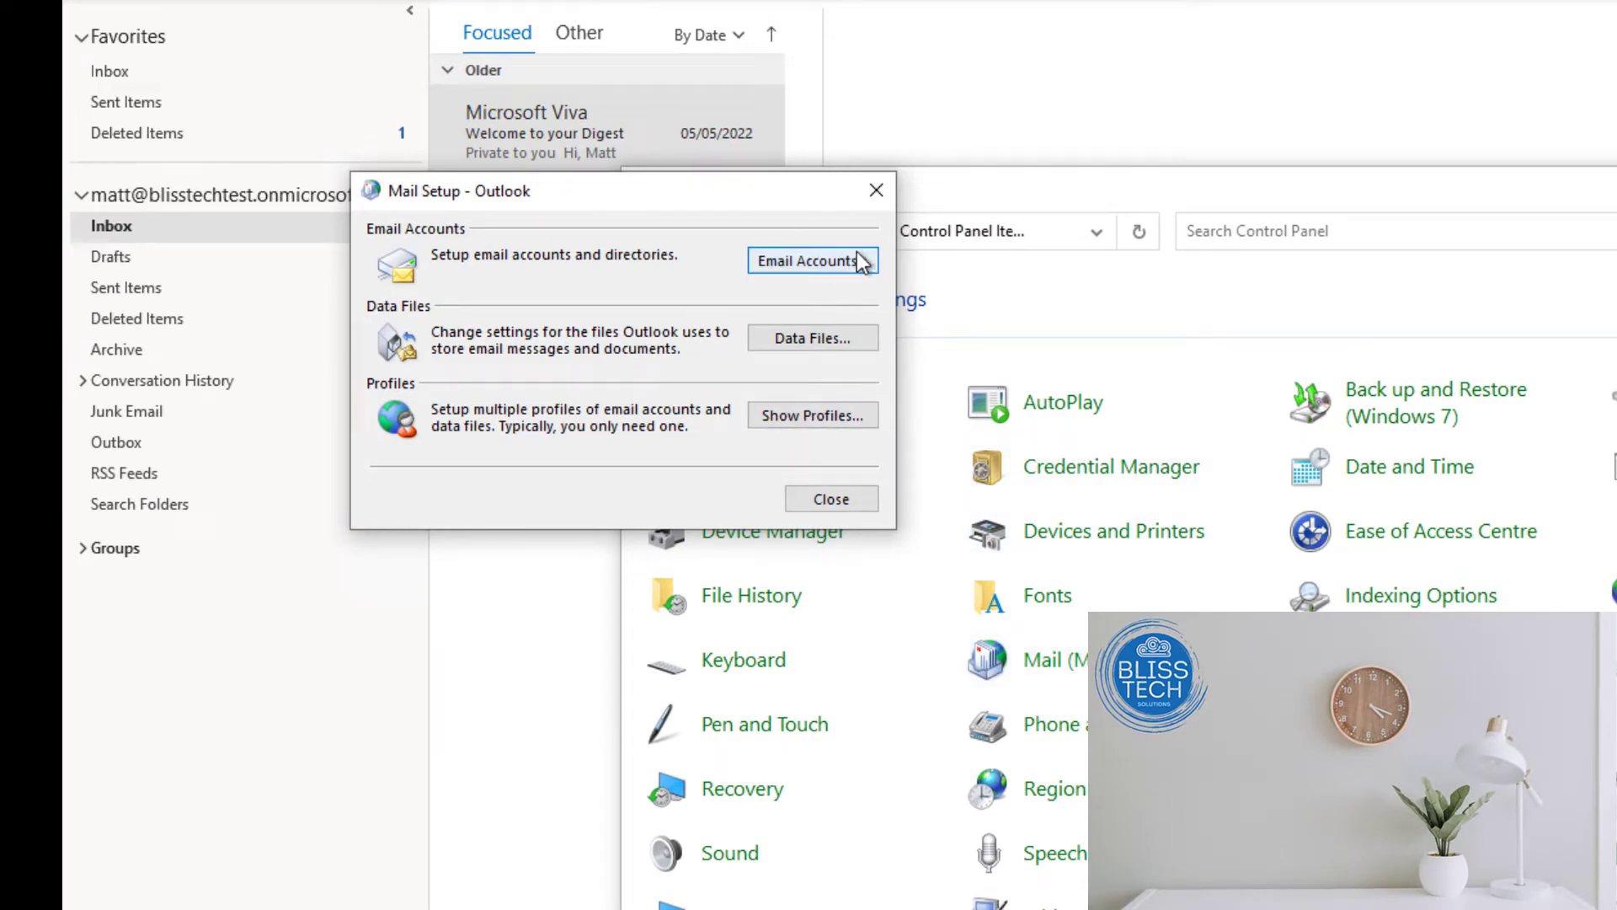
pyautogui.moveTo(733, 317)
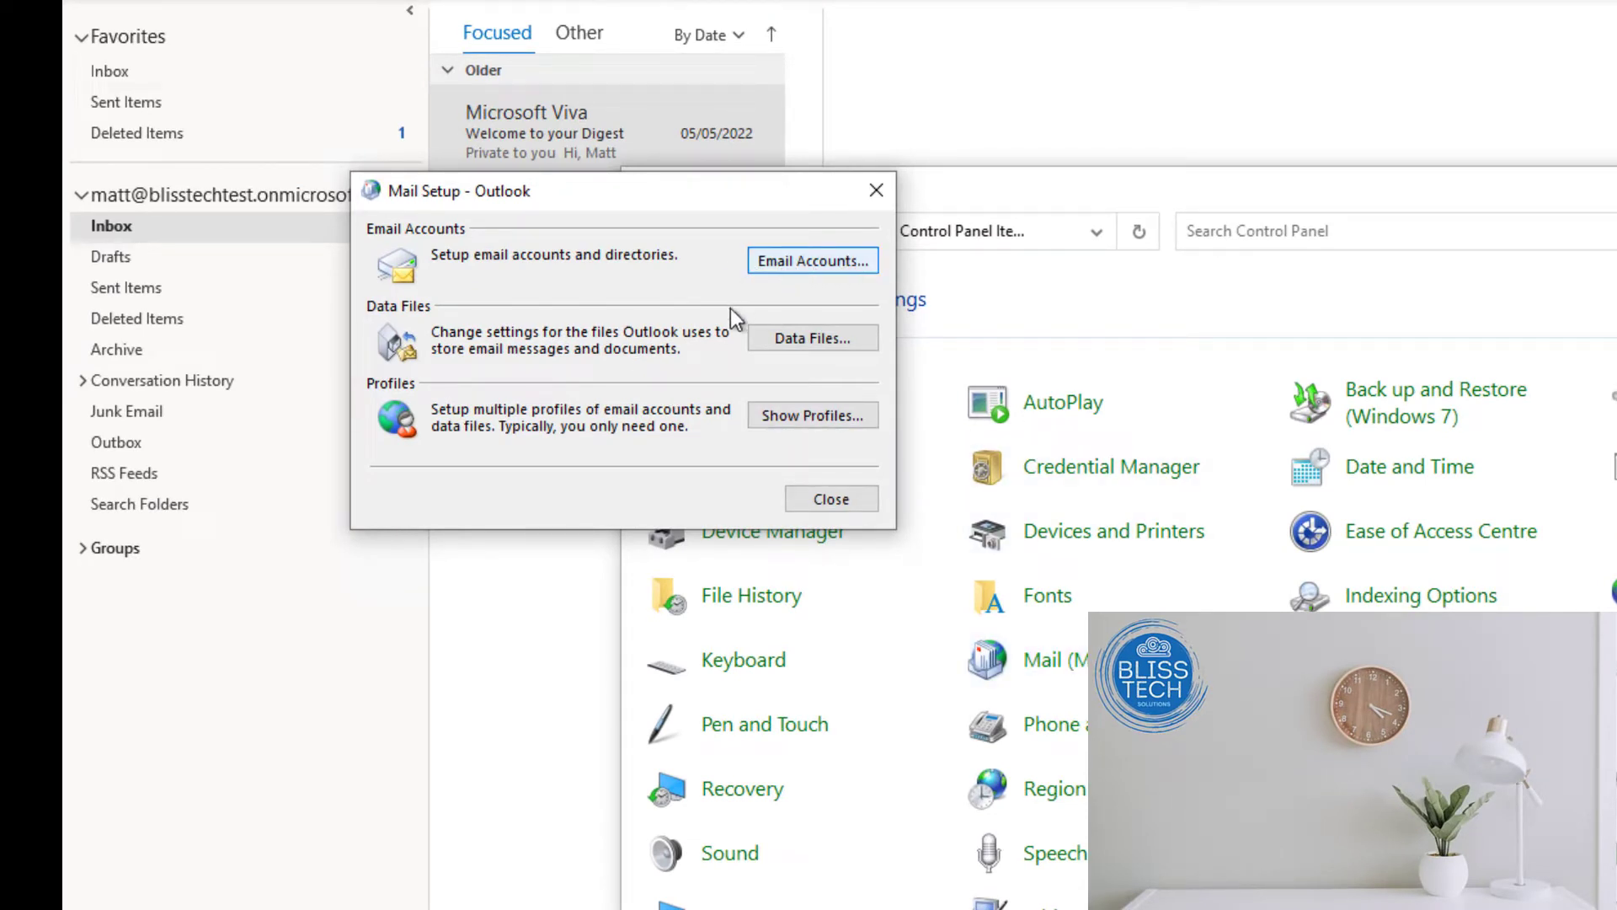
pyautogui.moveTo(812, 414)
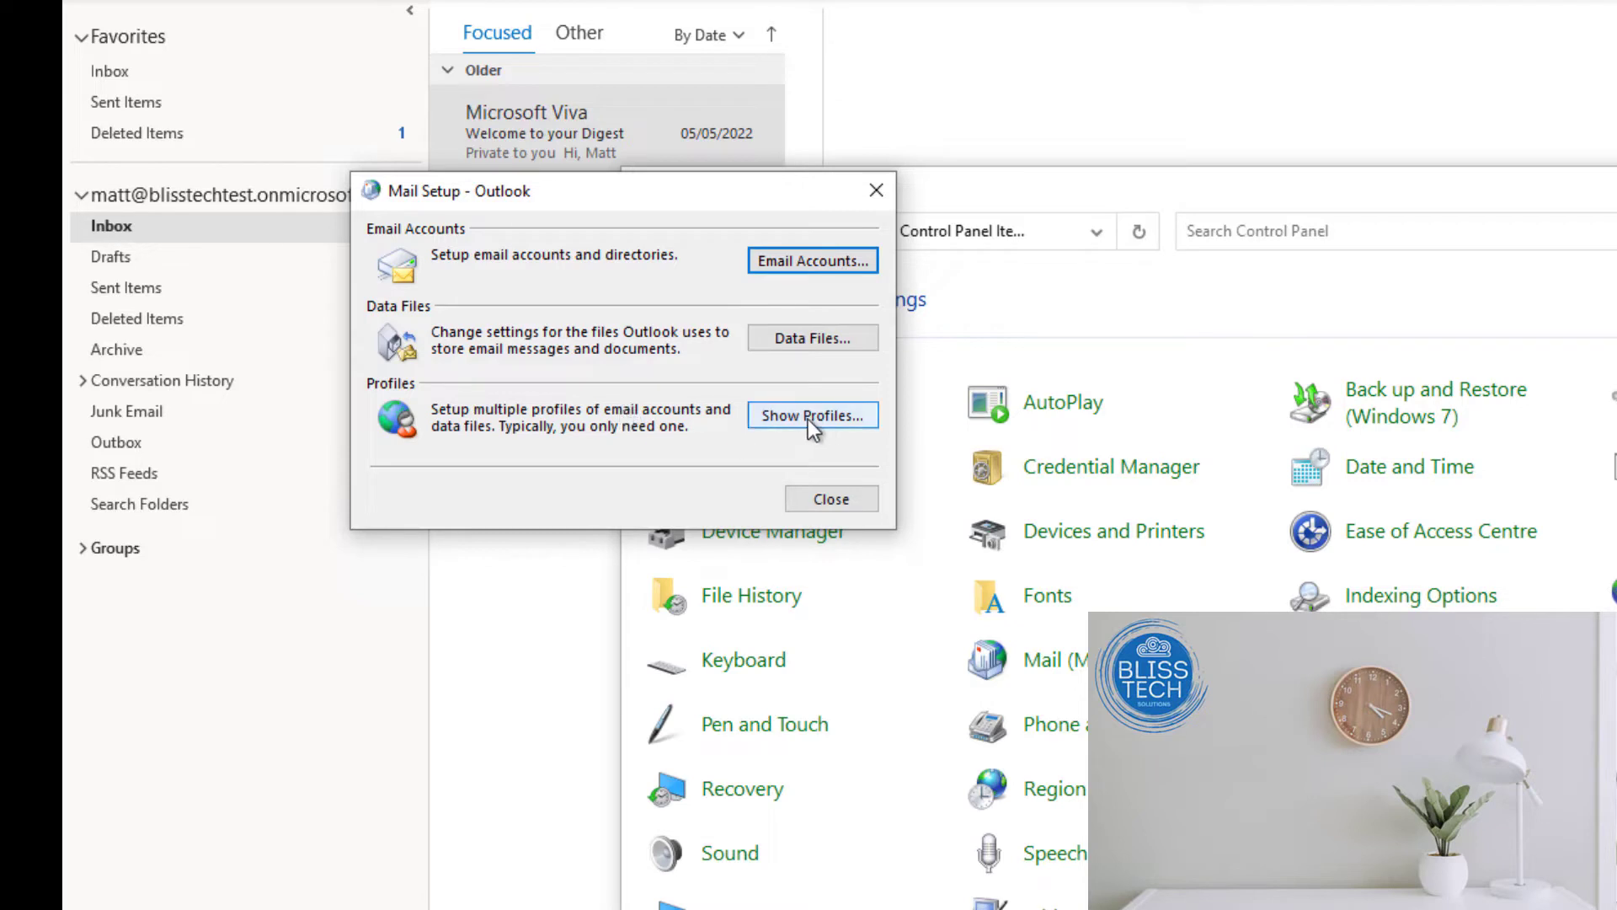
# Add a new mail profile named 'Tech Tip'.
pyautogui.click(812, 414)
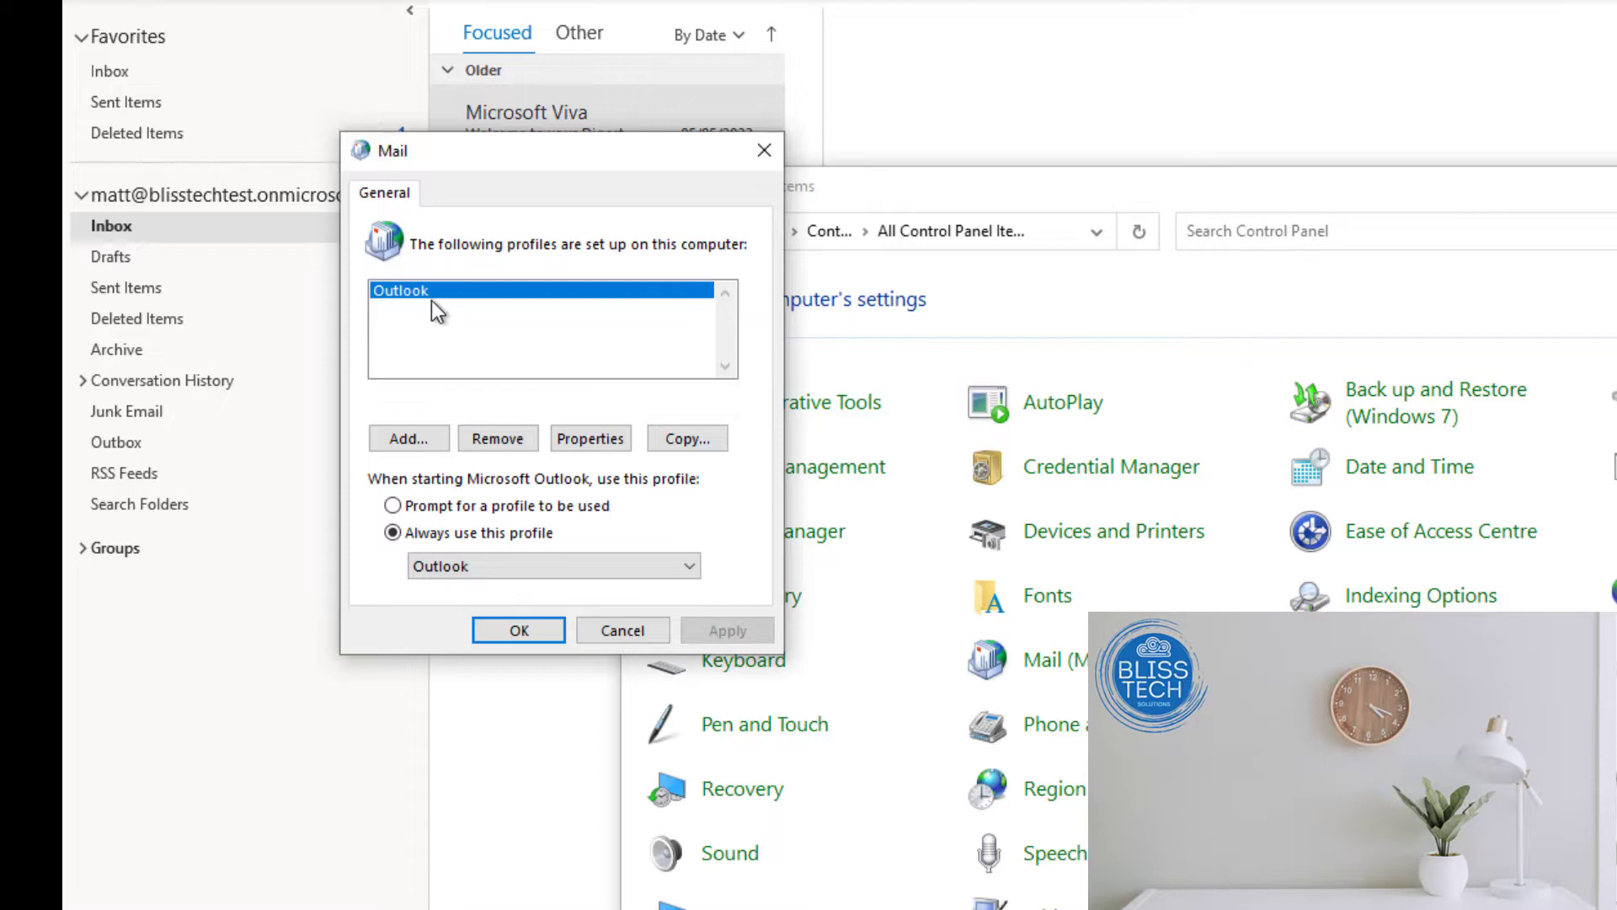
pyautogui.moveTo(449, 321)
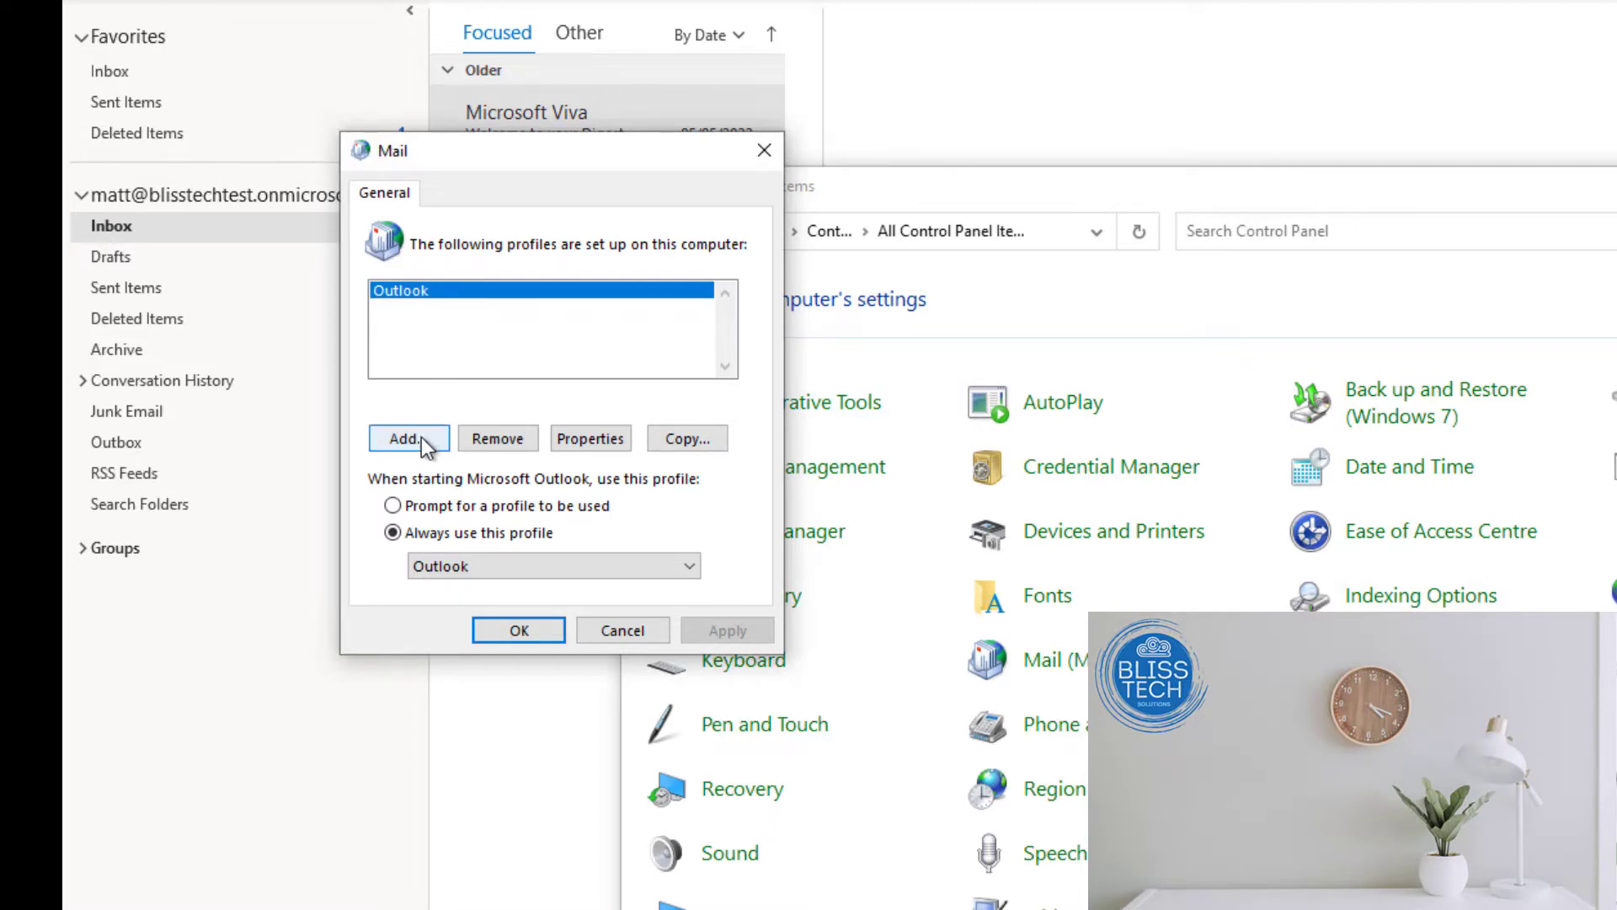
pyautogui.click(408, 437)
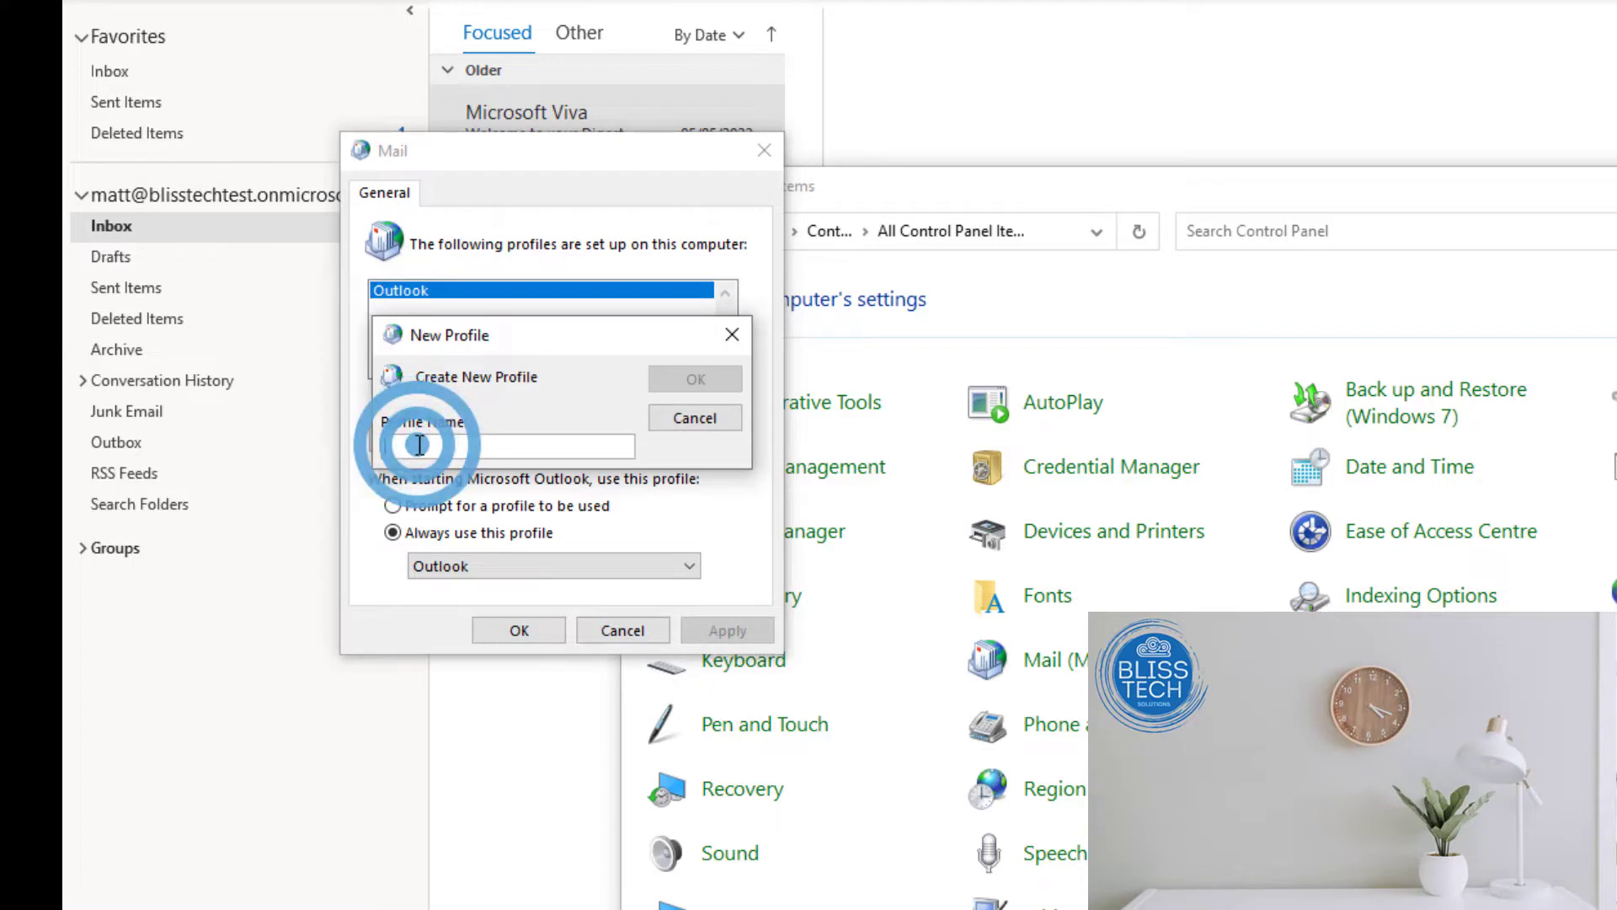
pyautogui.write('Tech Tip')
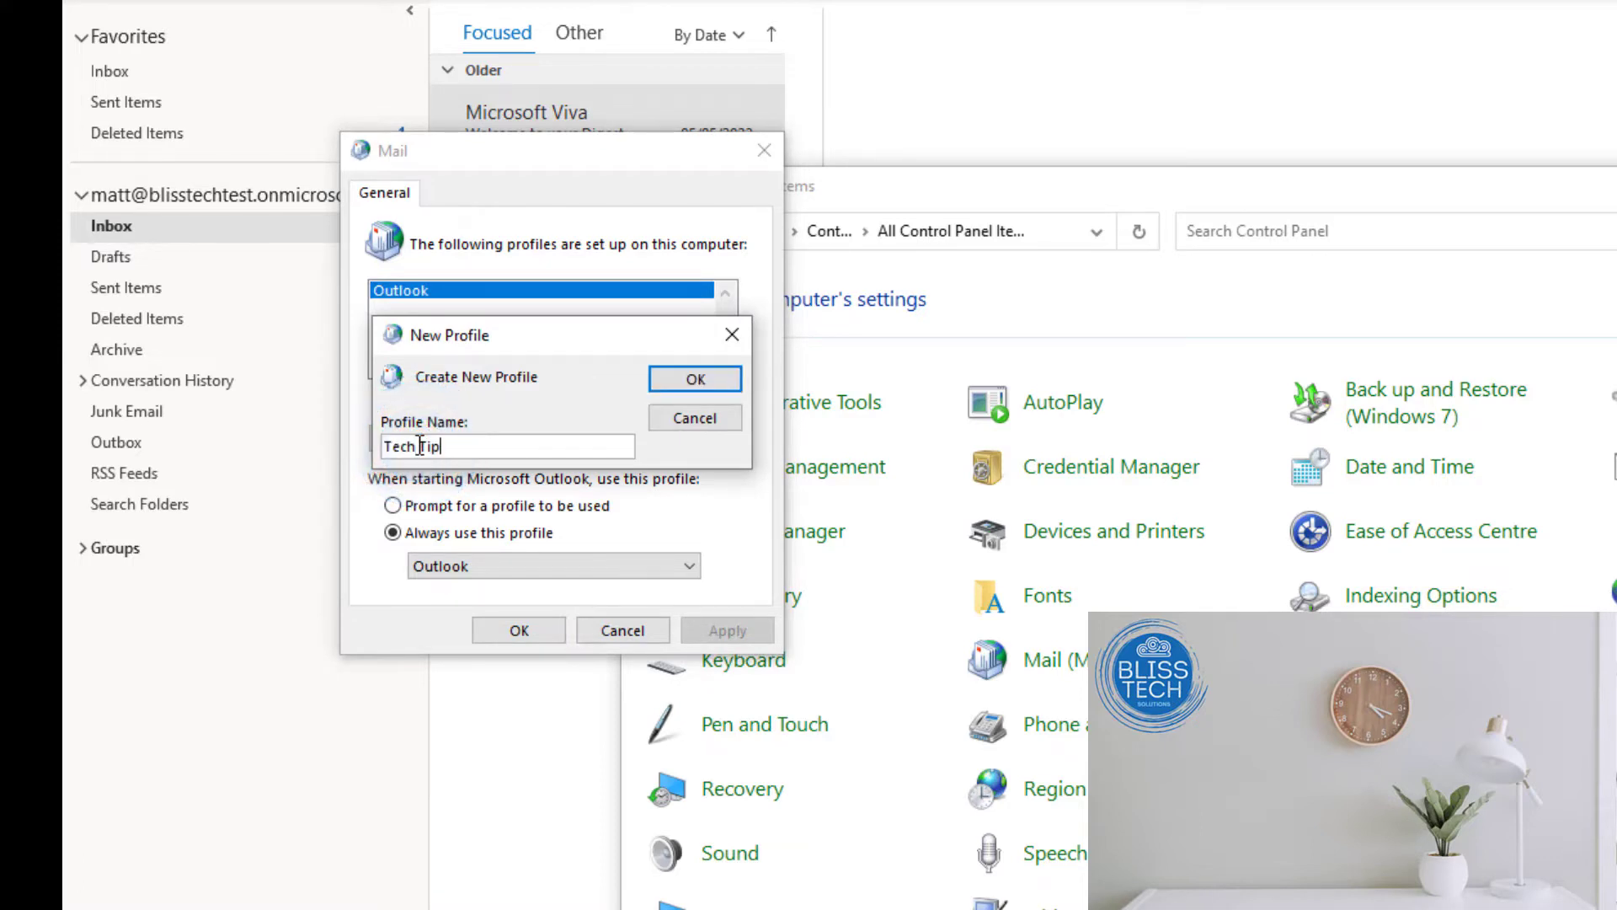
pyautogui.click(694, 378)
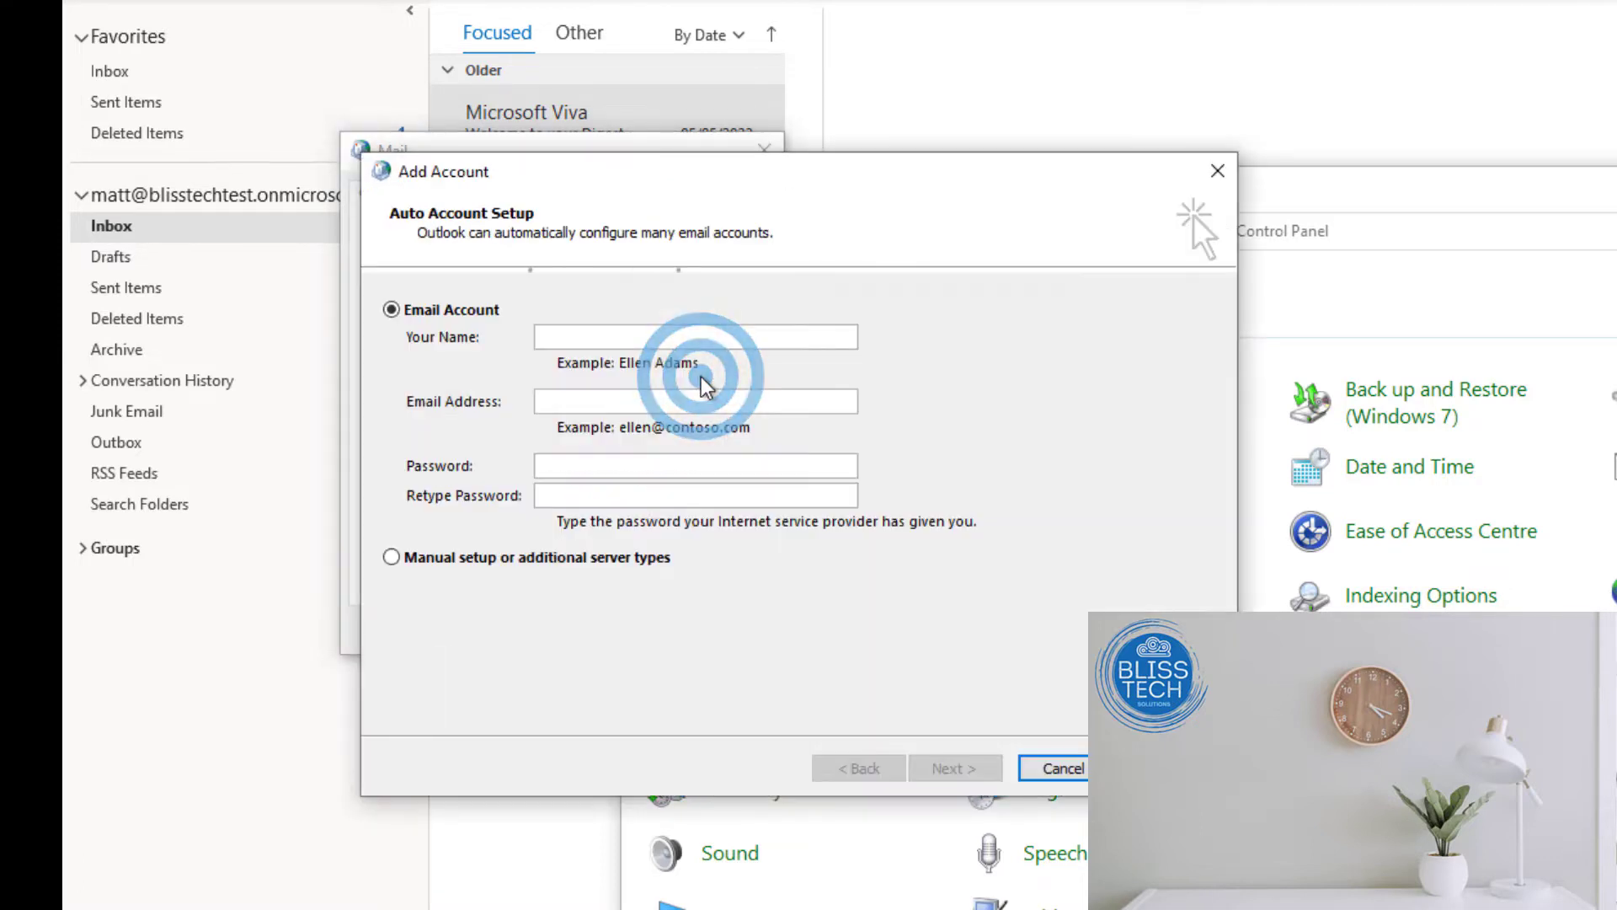
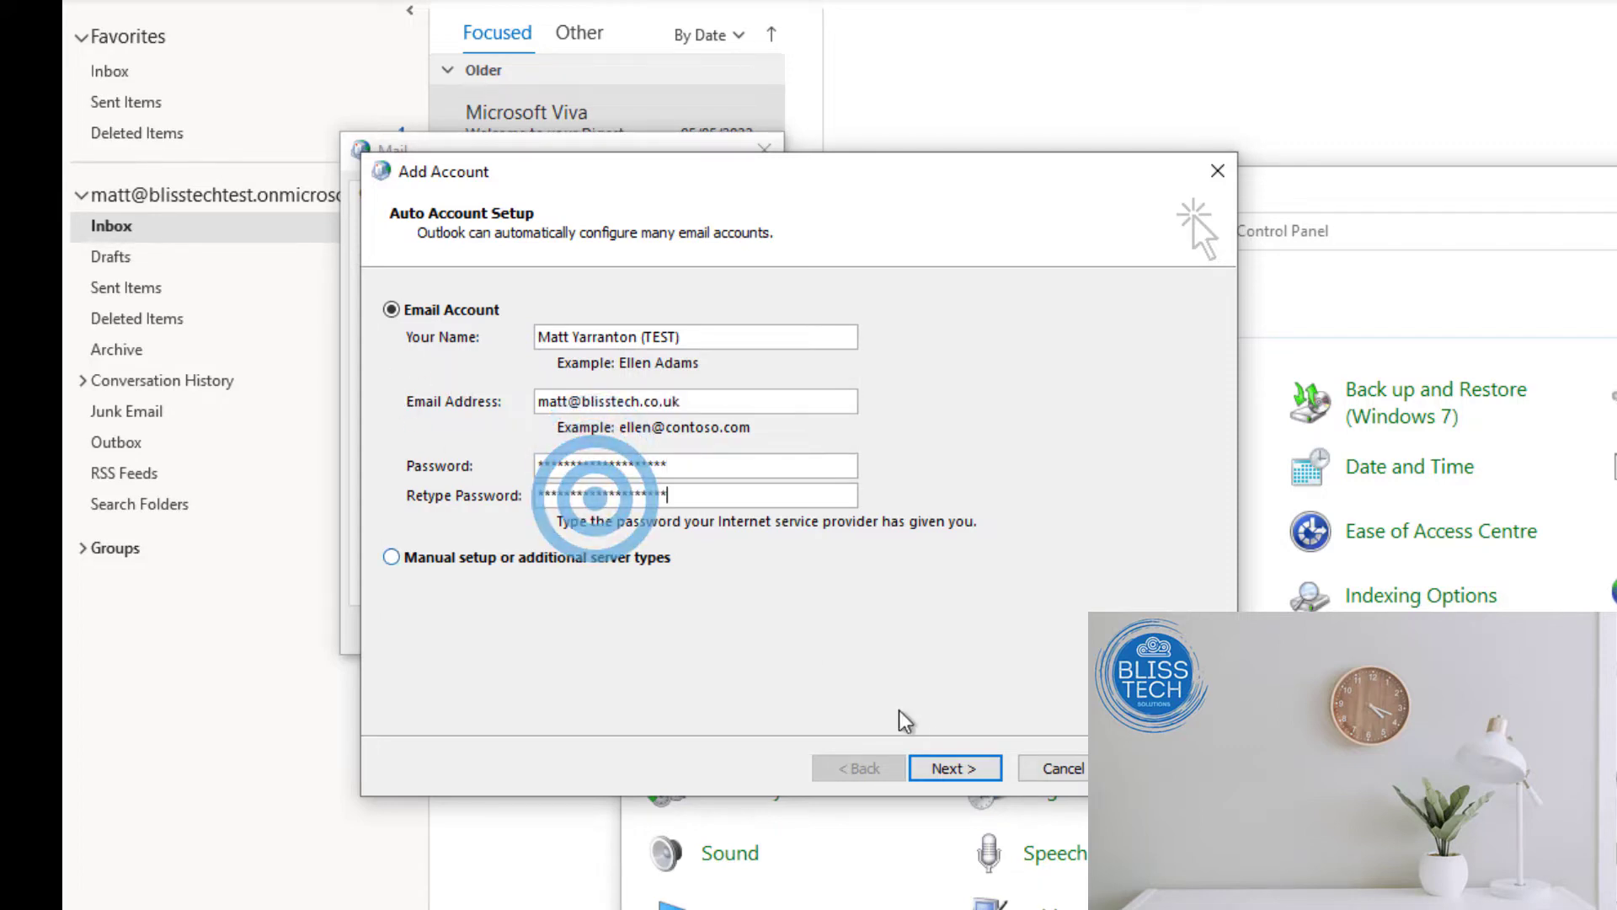
pyautogui.click(953, 767)
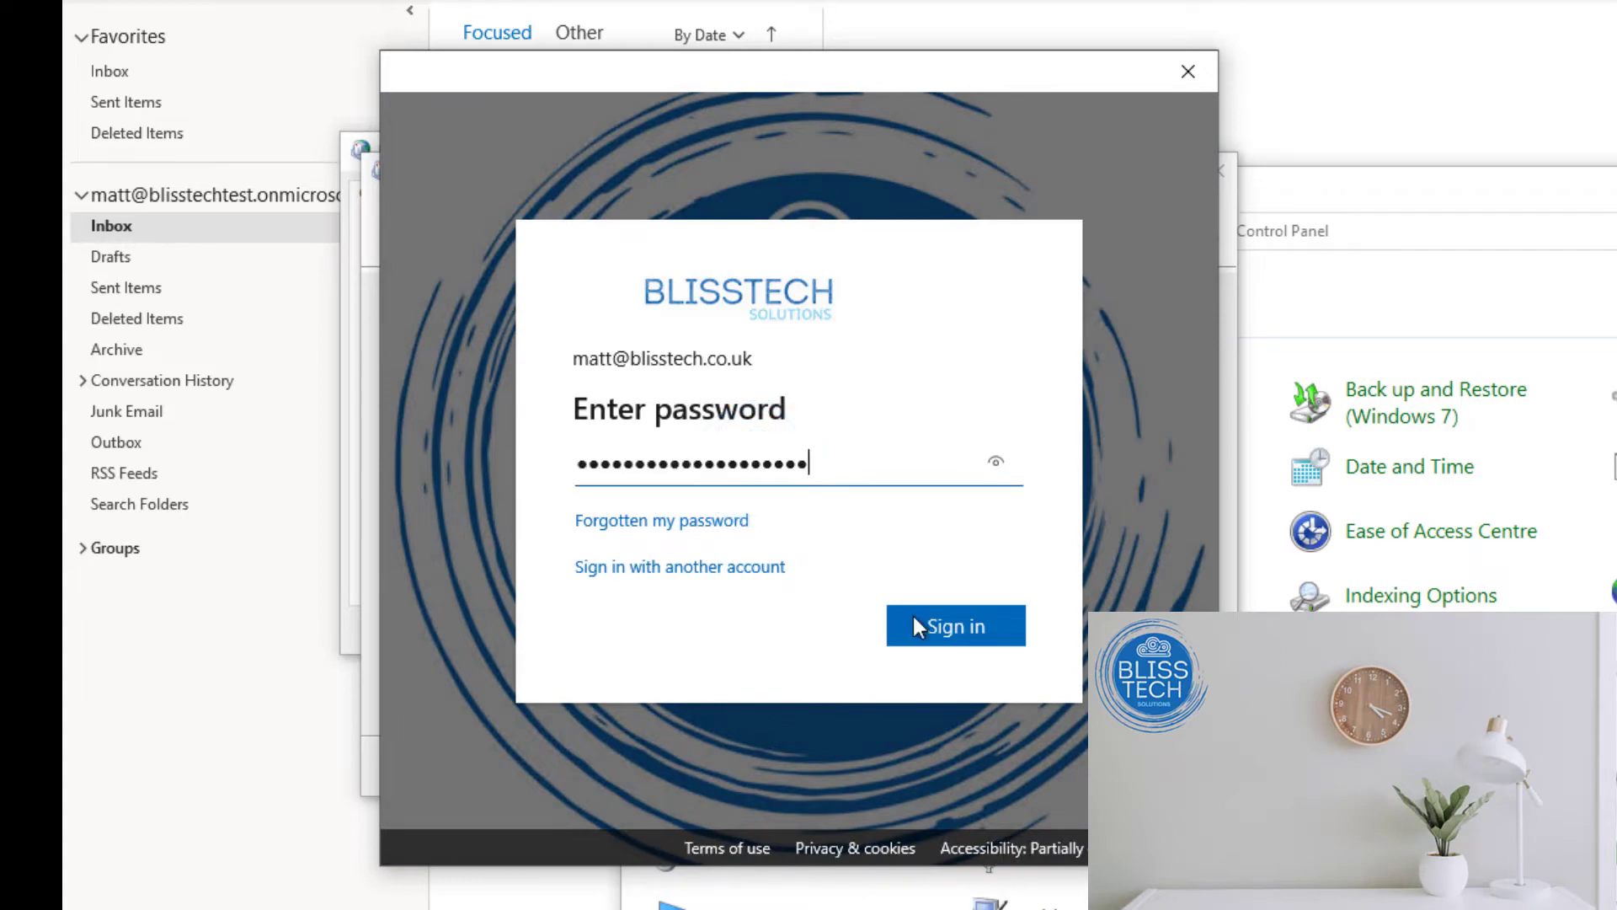
# Sign in to the account, declining to let the organisation manage the device.
pyautogui.click(953, 625)
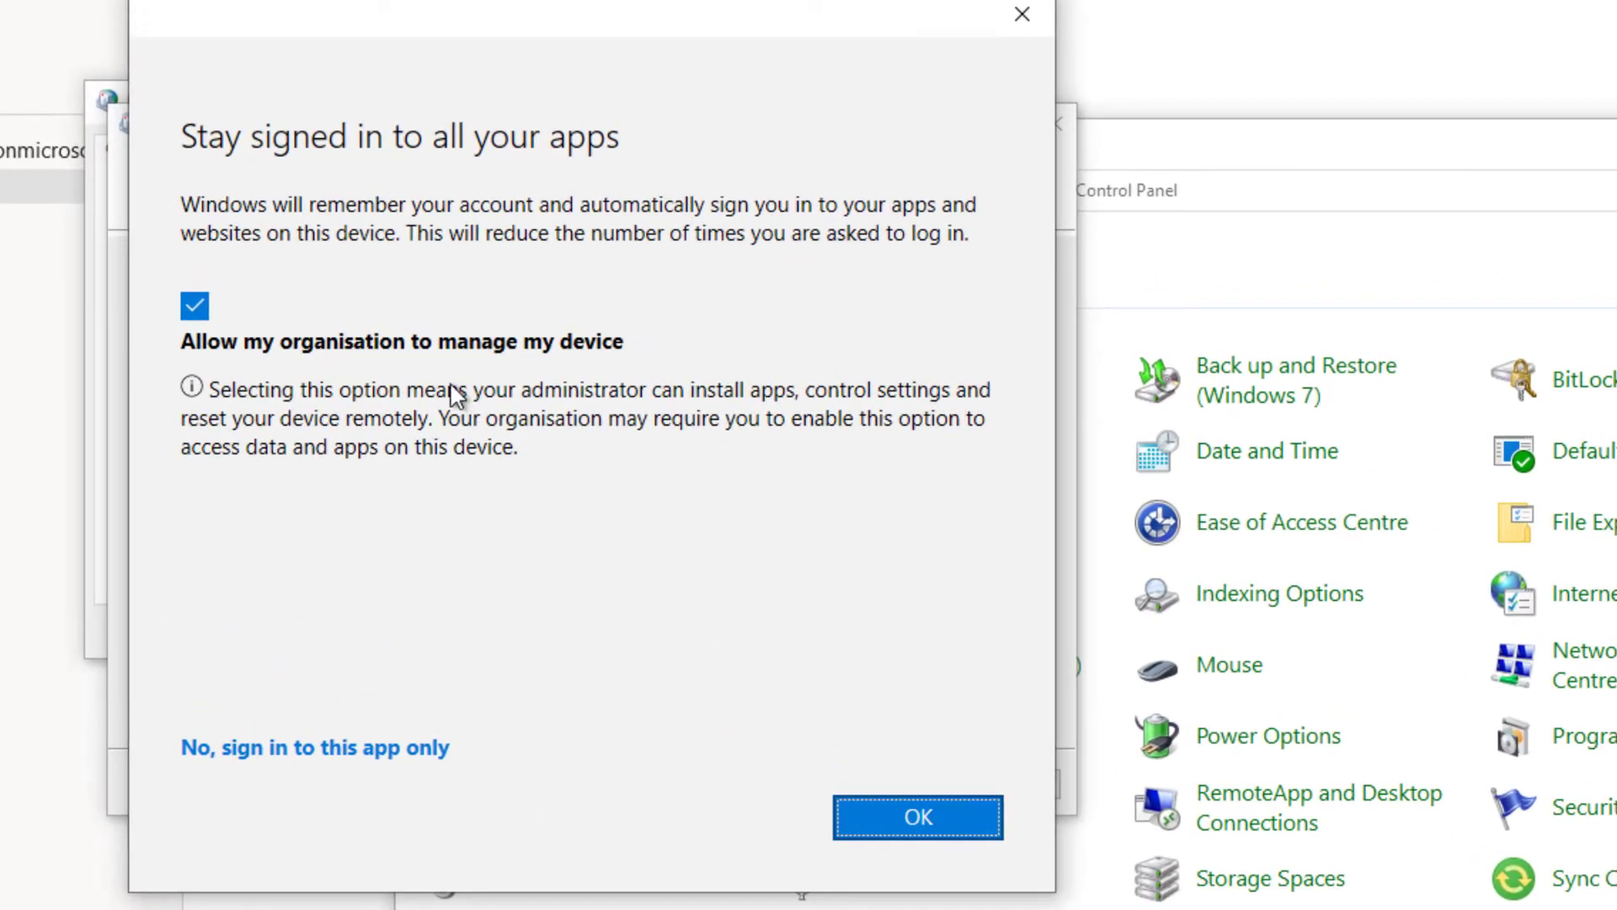
pyautogui.moveTo(314, 520)
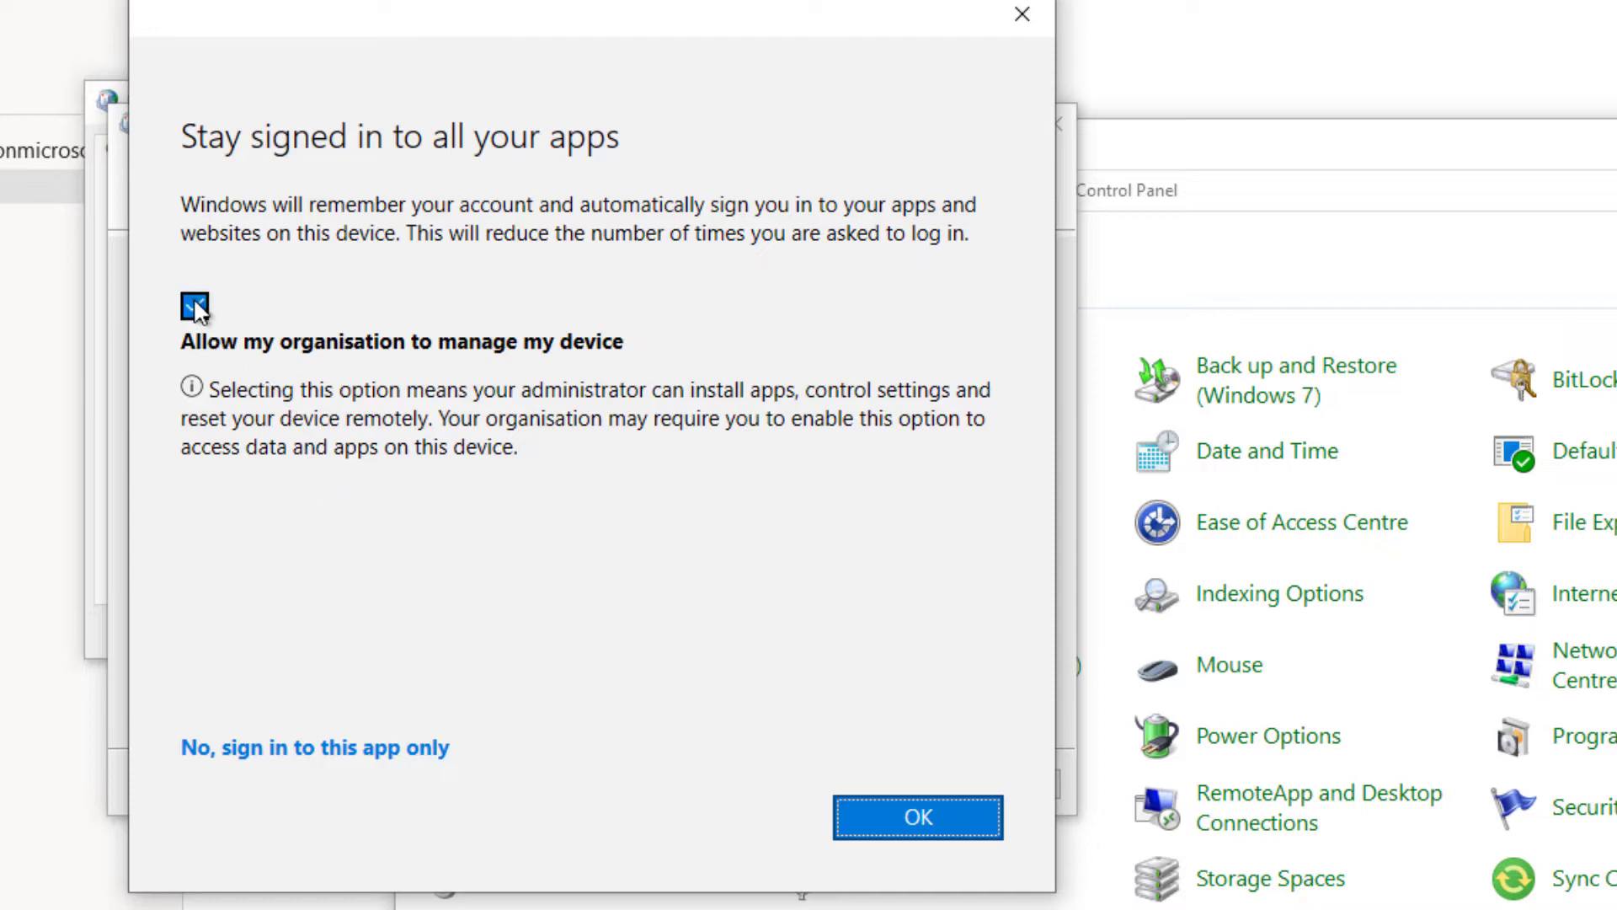
pyautogui.click(193, 305)
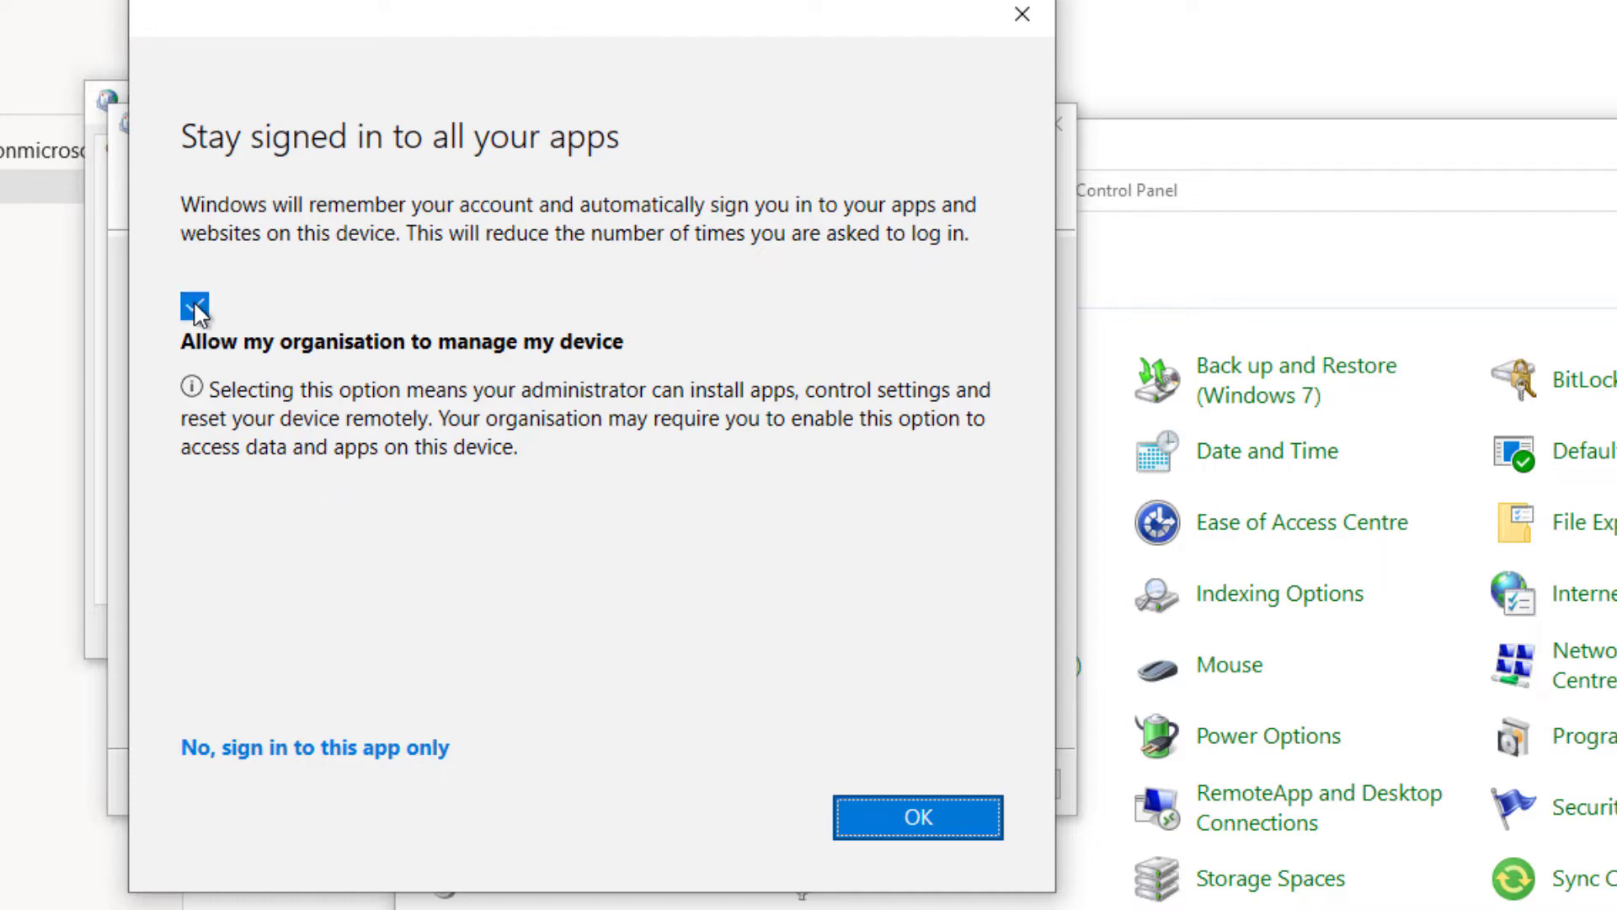
pyautogui.click(195, 306)
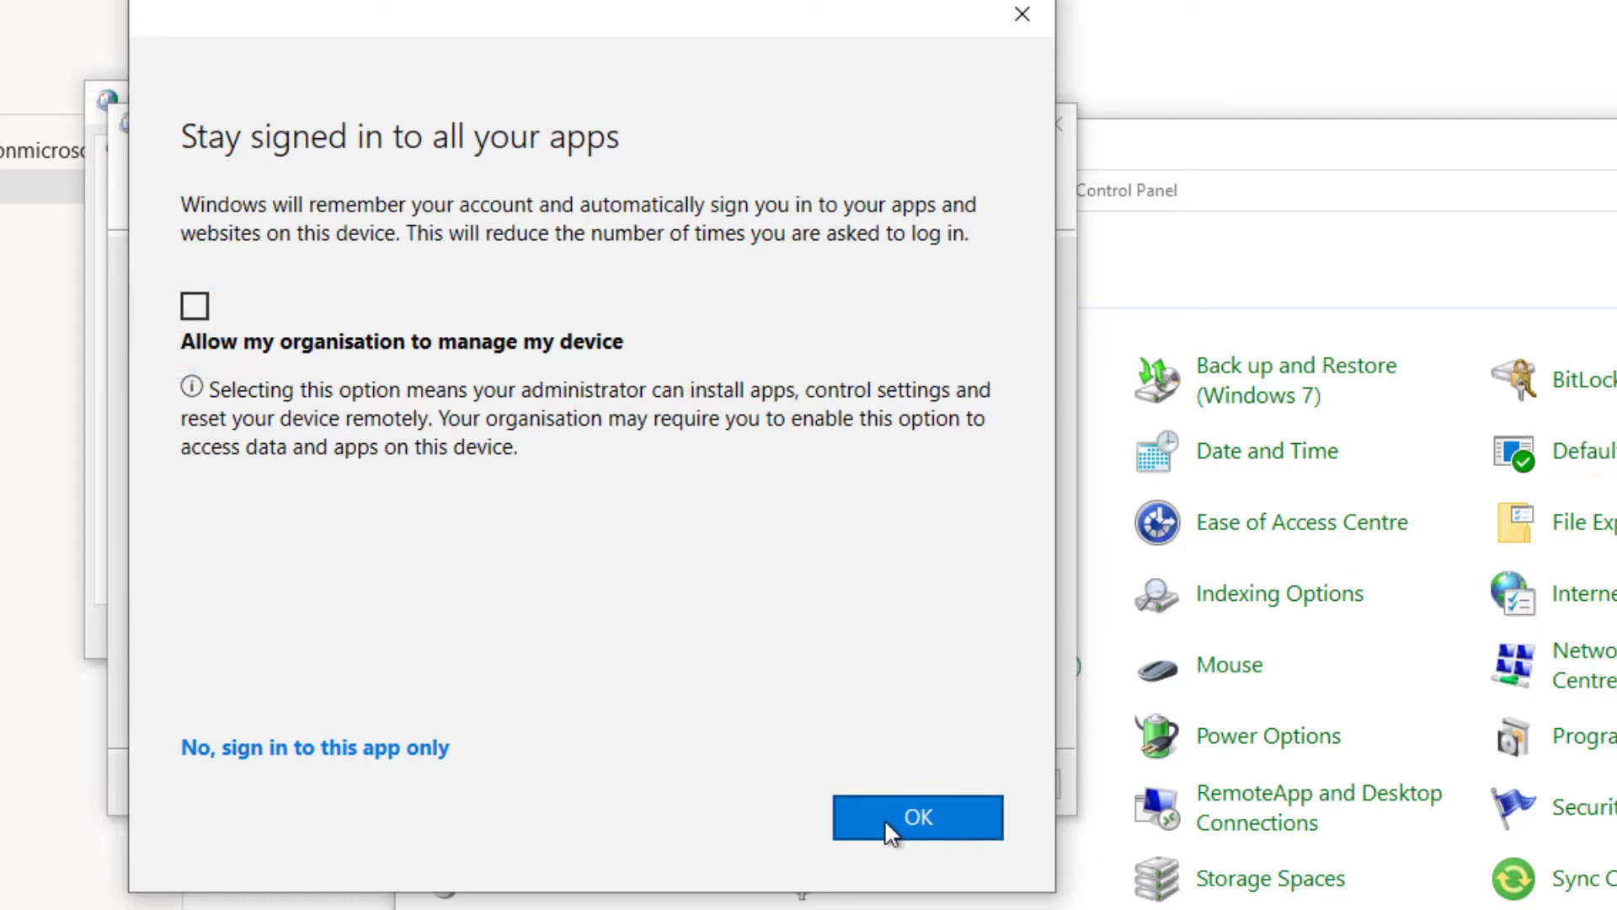
pyautogui.moveTo(562, 606)
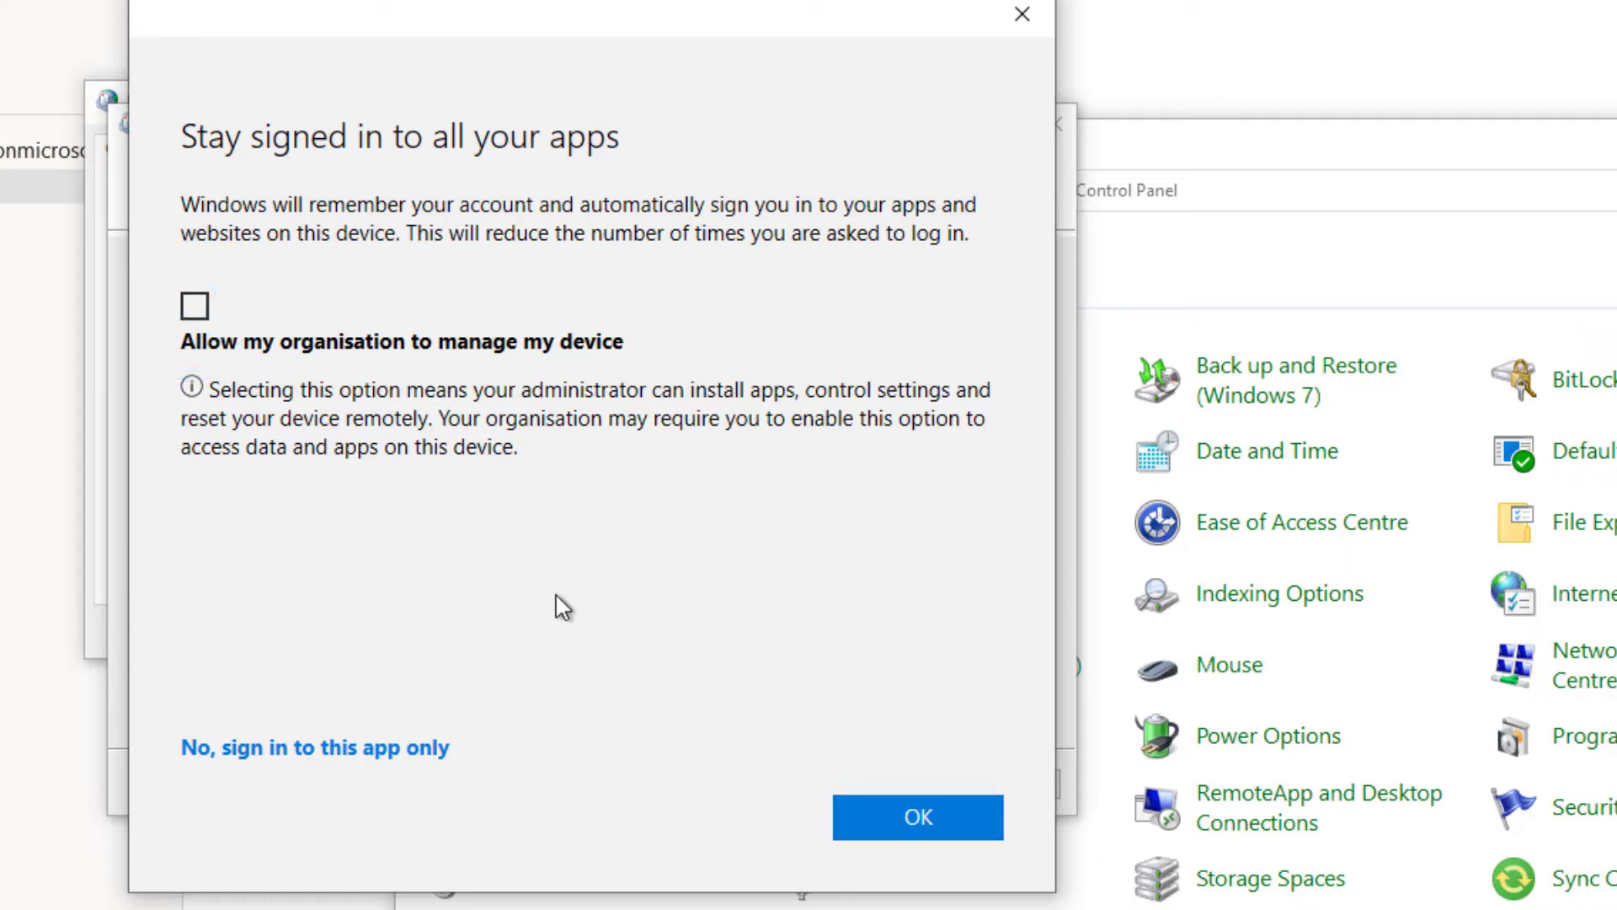
pyautogui.click(916, 817)
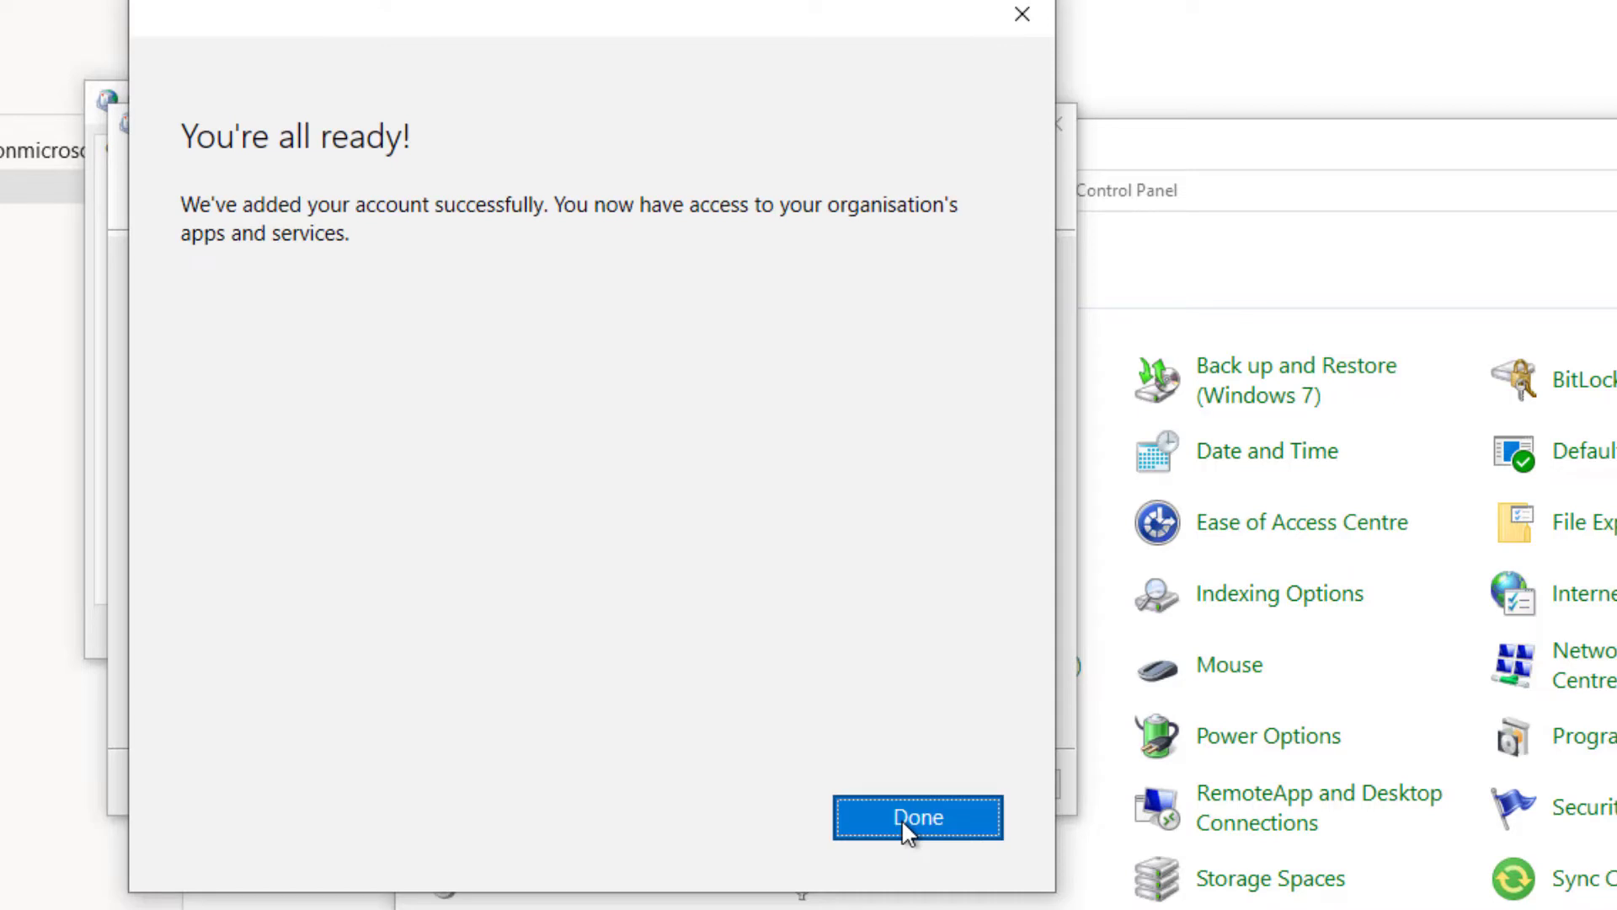
# Finish account setup without Outlook Mobile, and set Outlook to prompt for a profile.
pyautogui.click(915, 816)
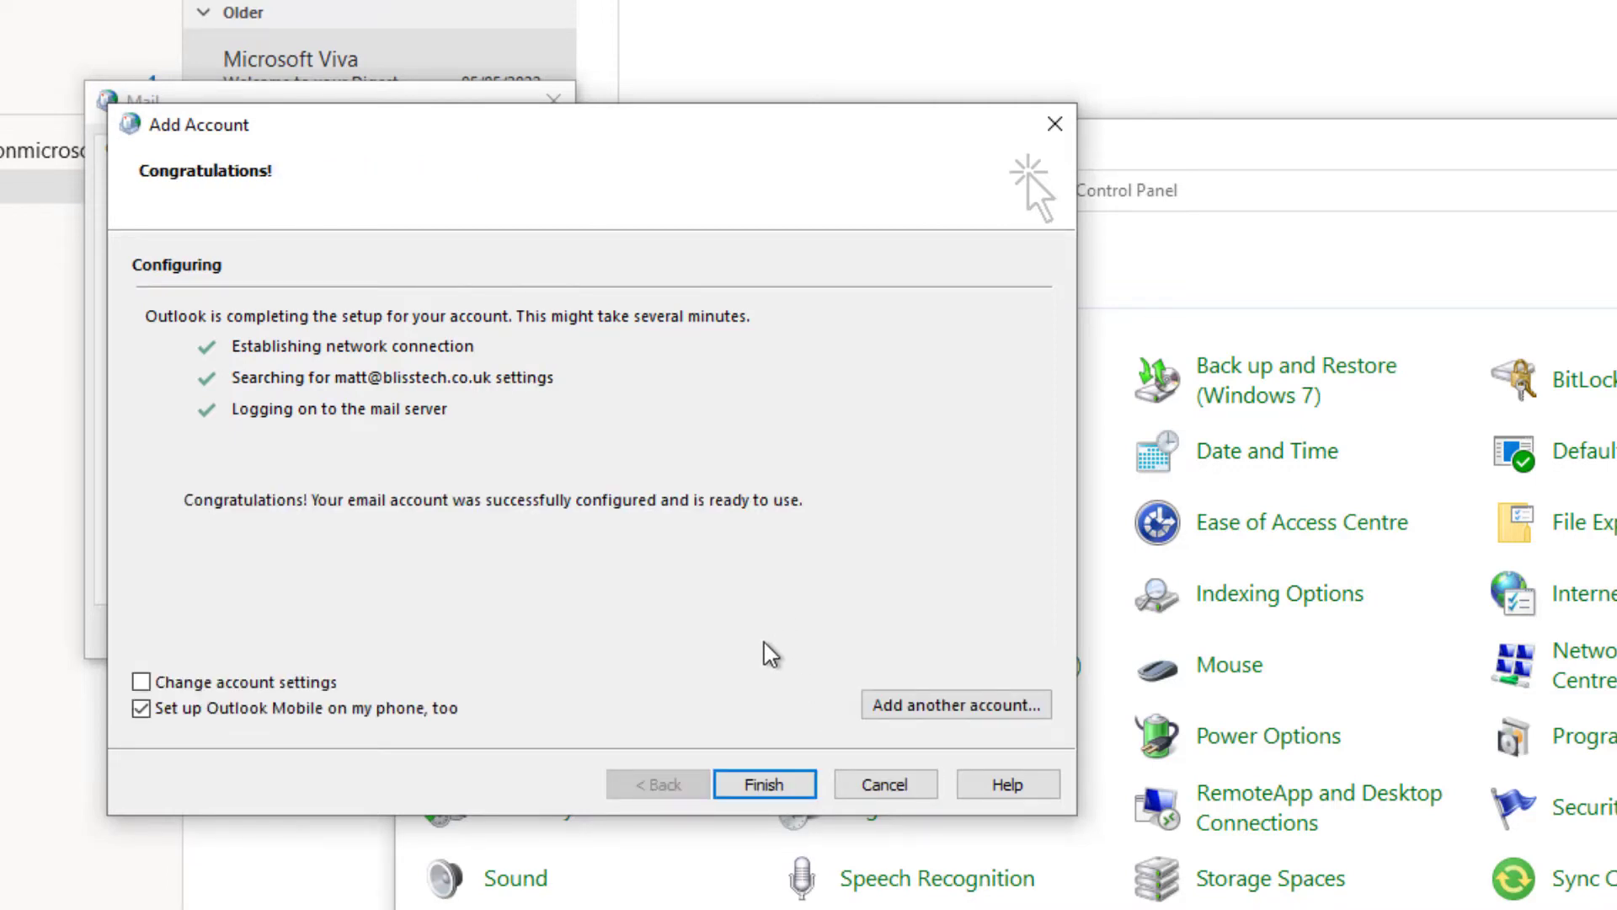
pyautogui.moveTo(724, 708)
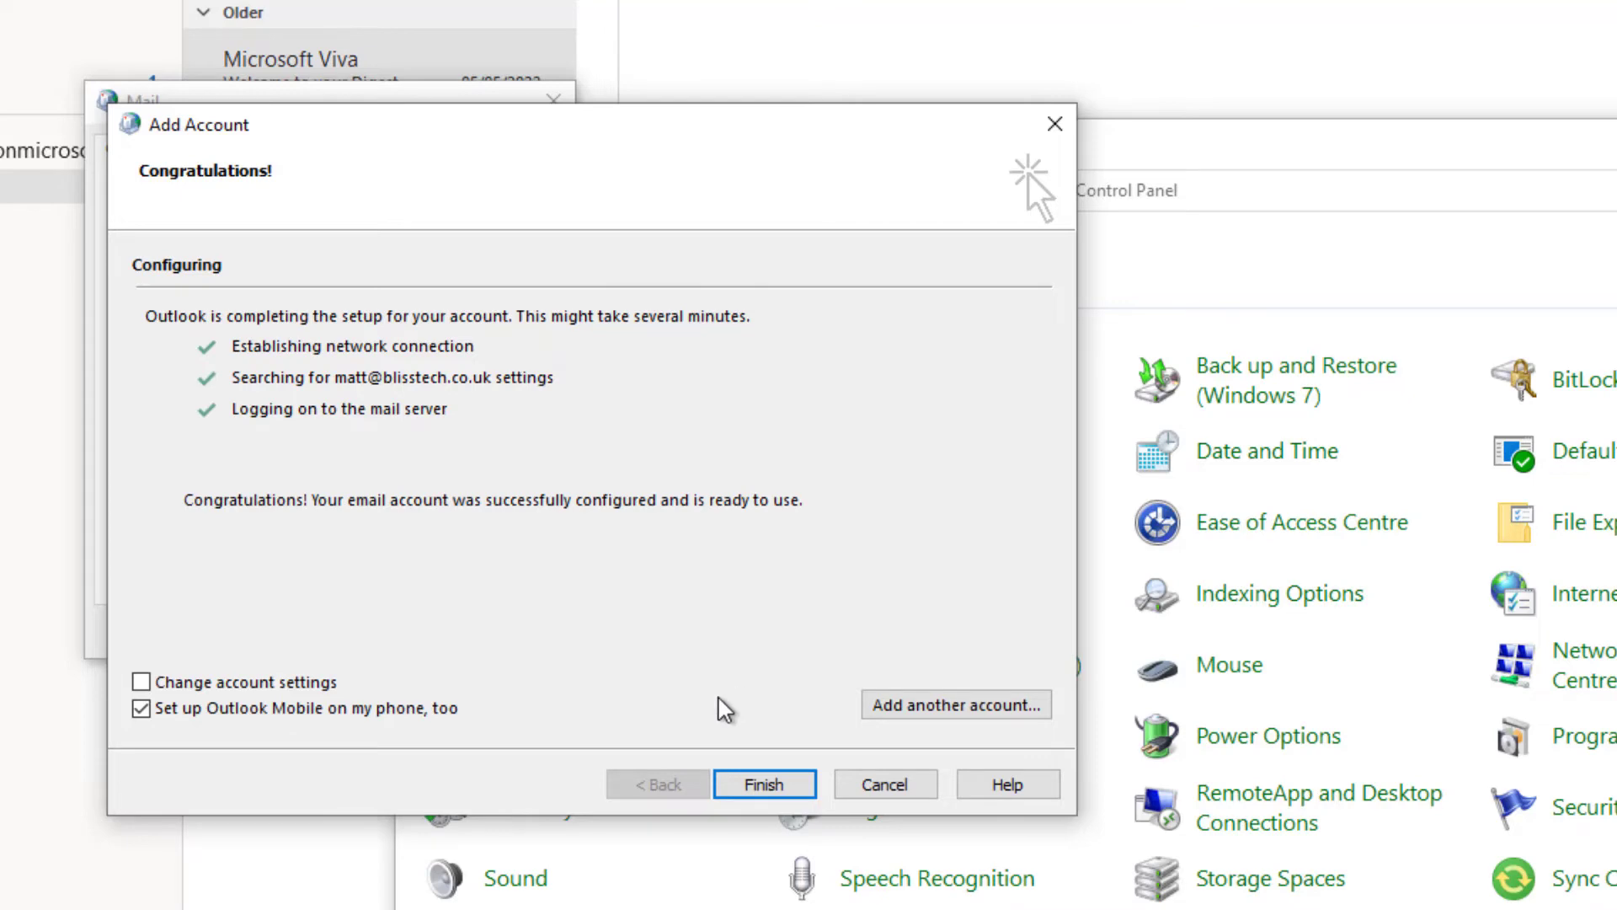
pyautogui.click(141, 708)
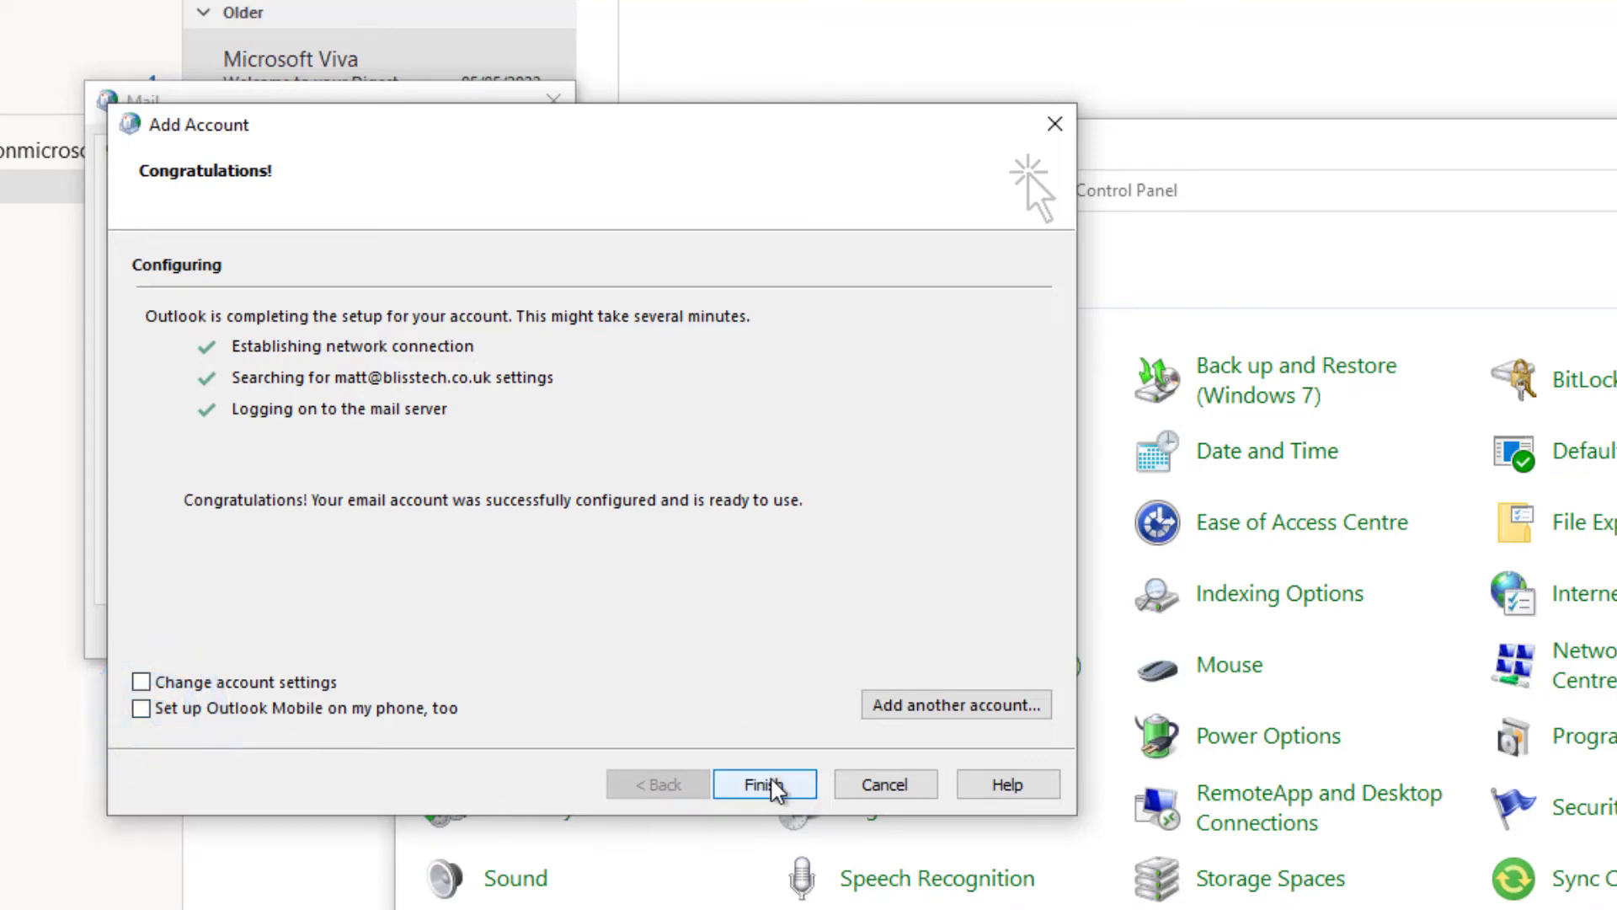
pyautogui.click(763, 784)
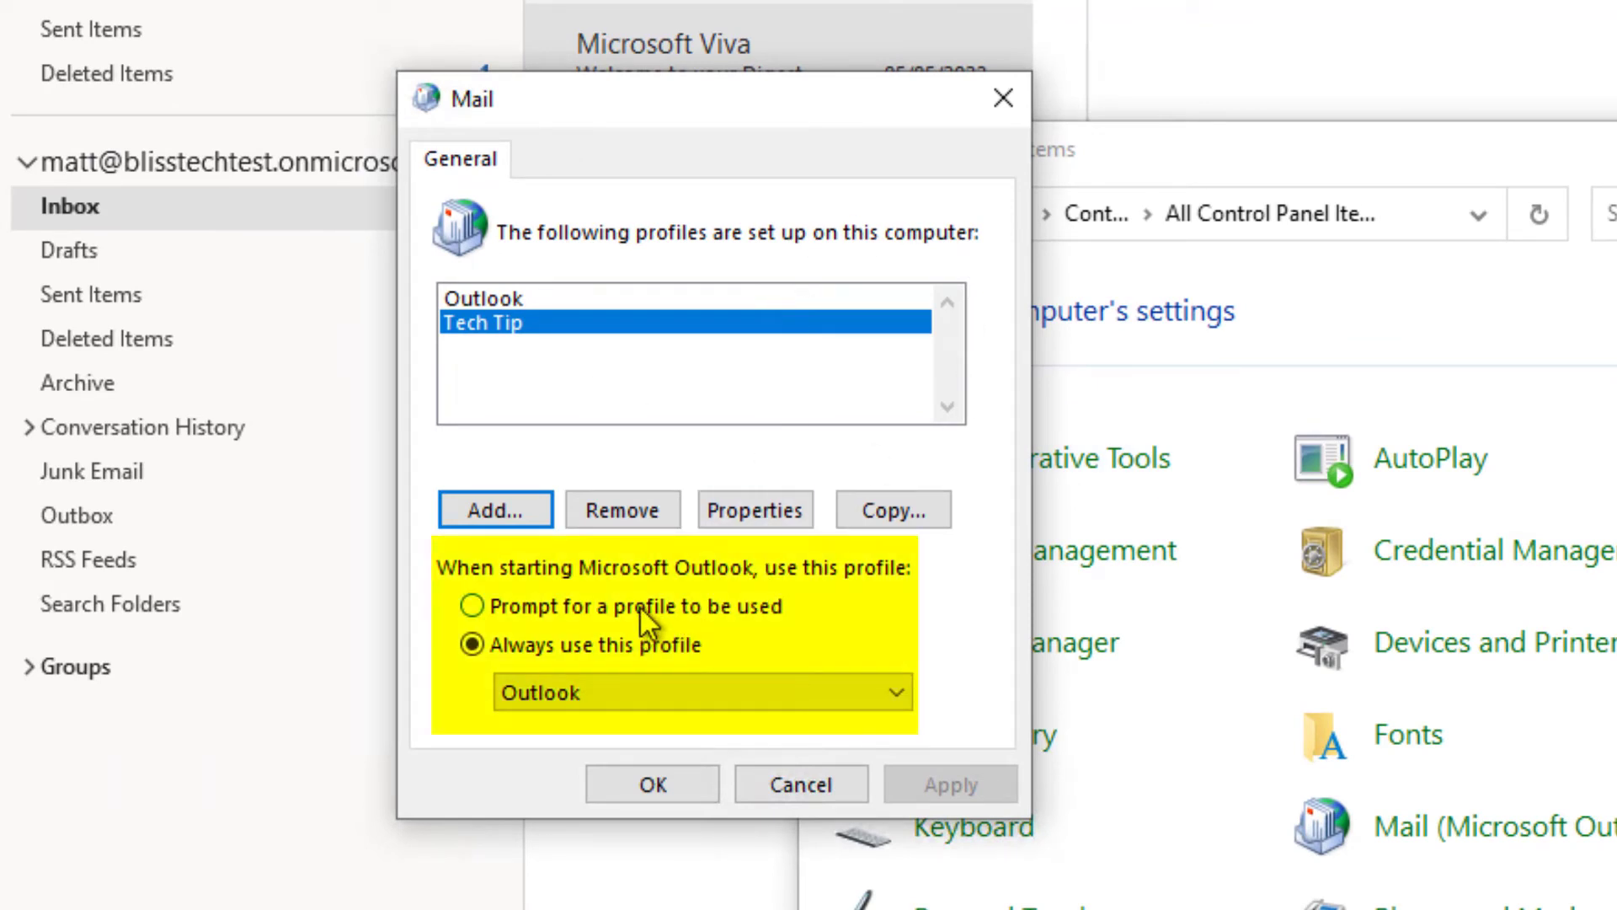
pyautogui.click(473, 606)
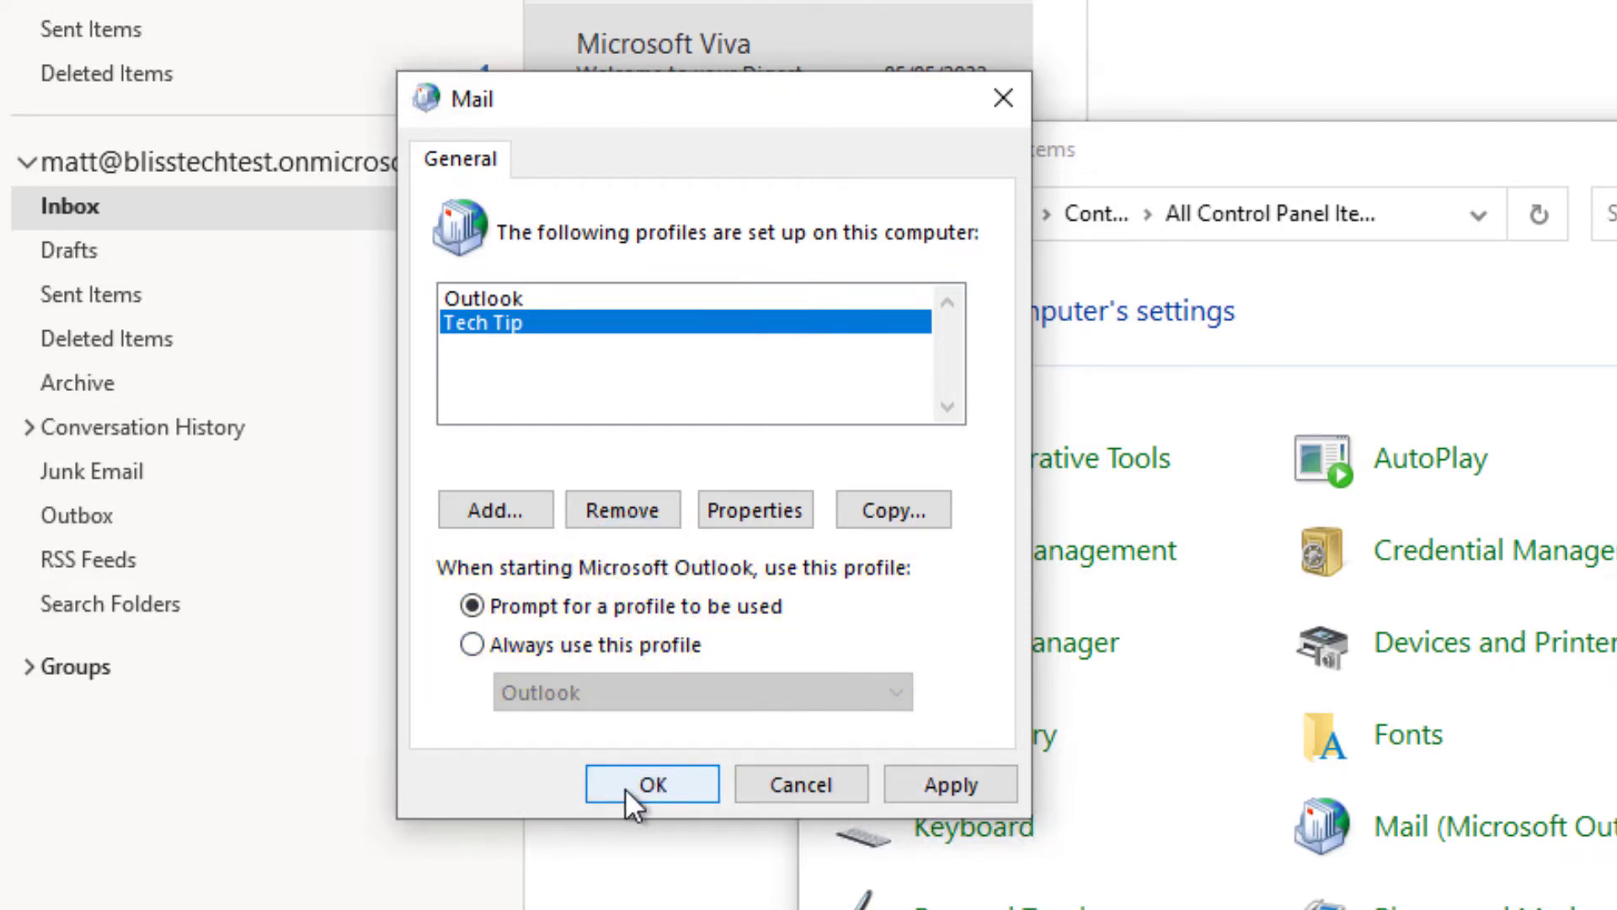
pyautogui.click(651, 784)
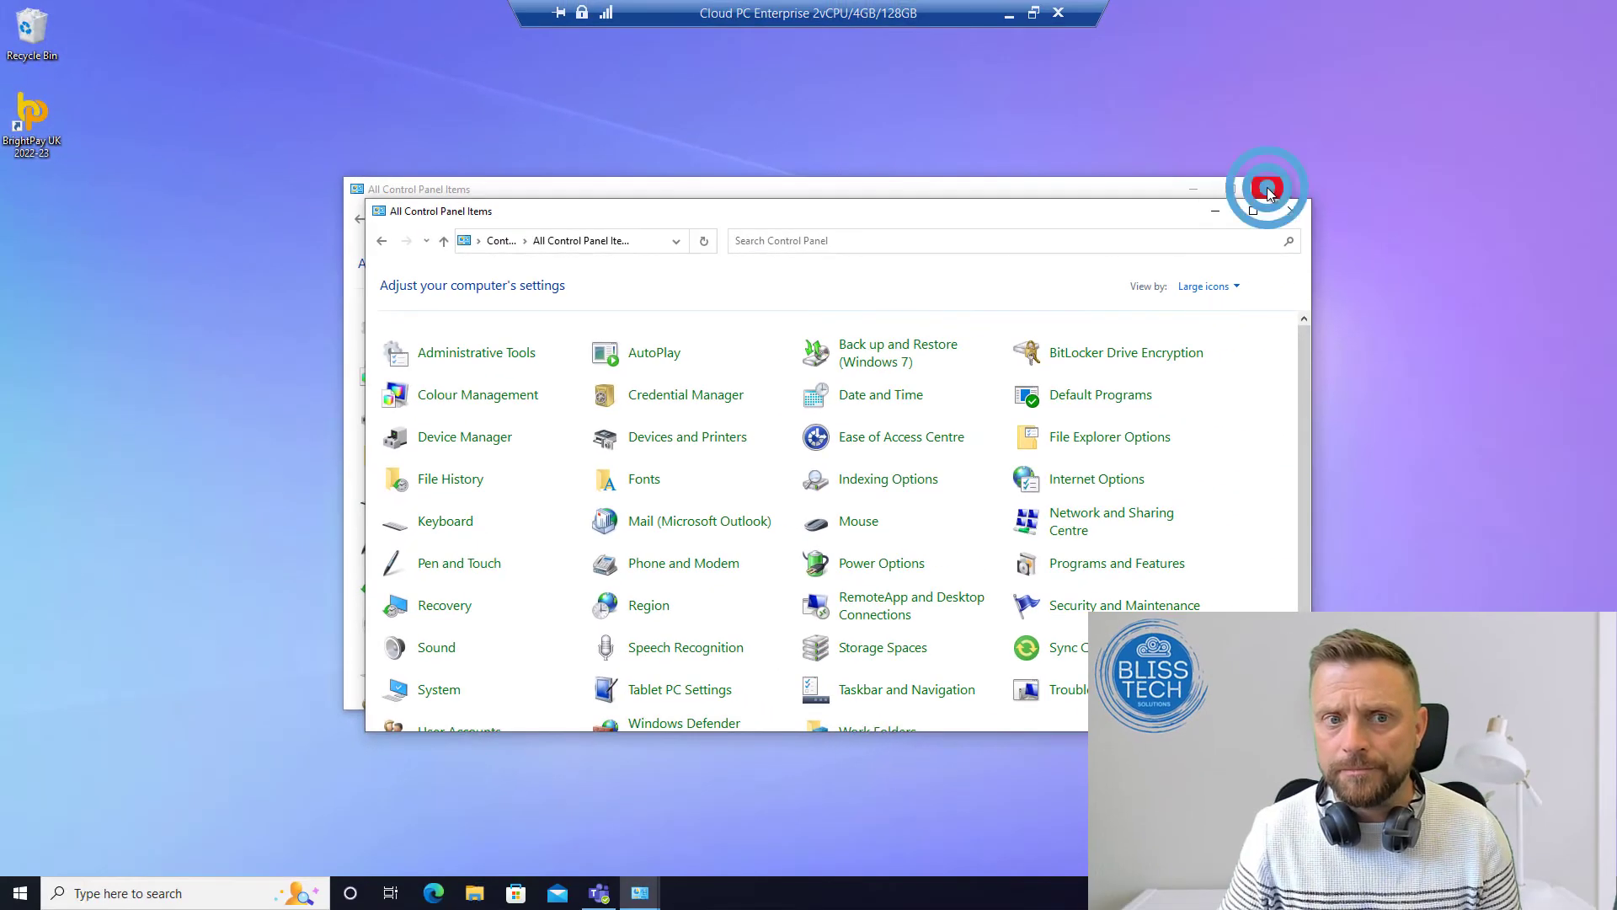
# Close Control Panel, launch Outlook and check the profiles in the Choose Profile dropdown.
pyautogui.click(1268, 189)
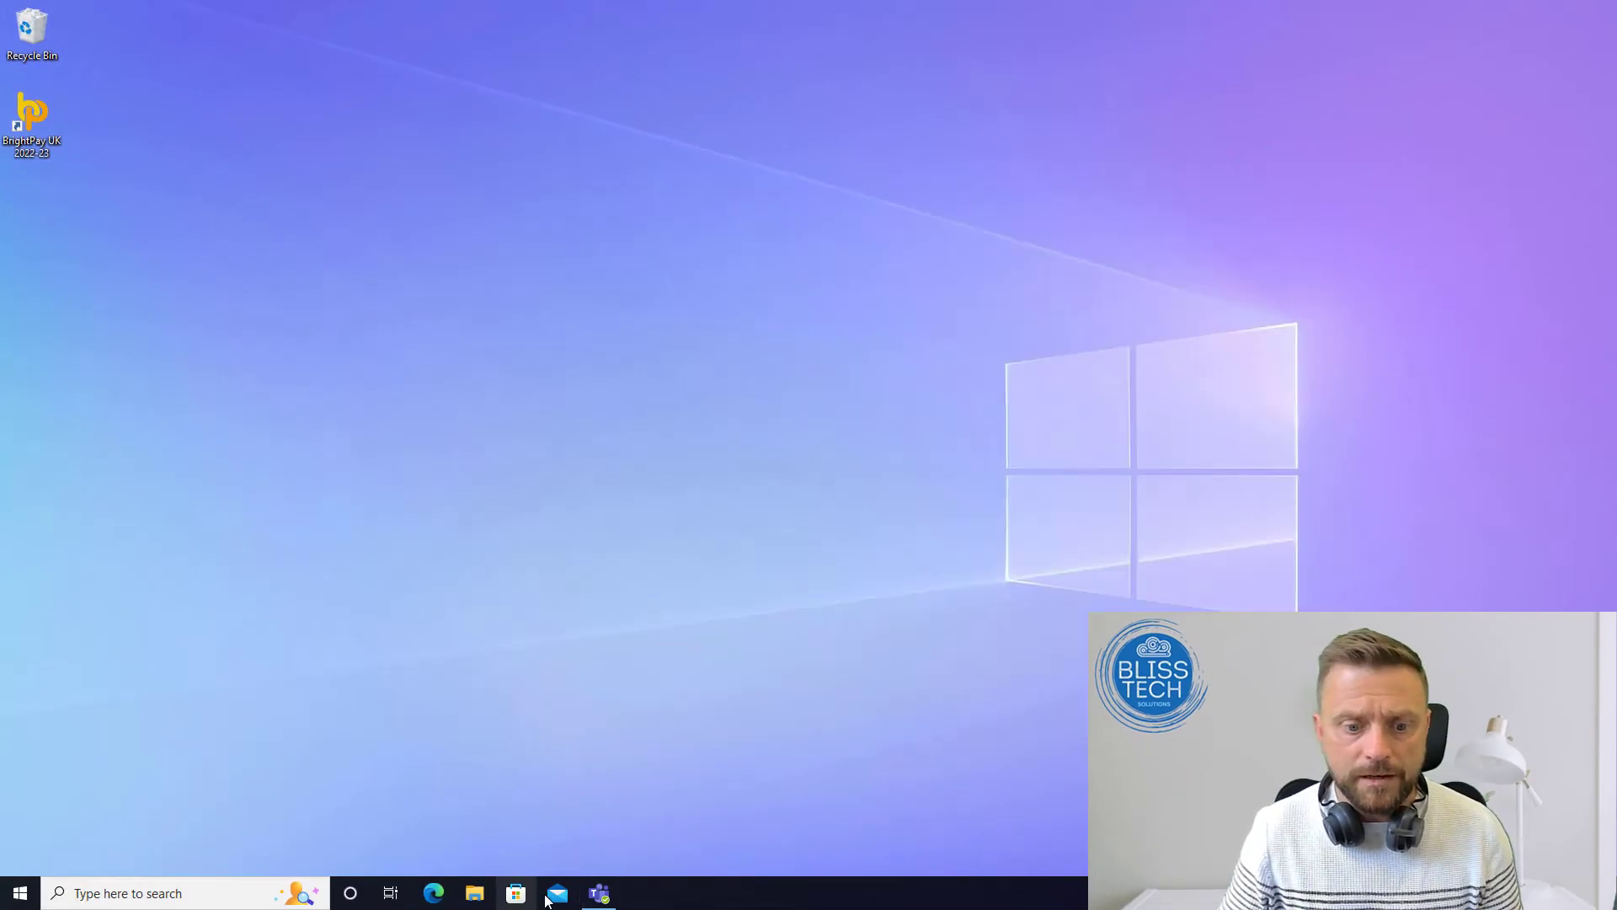
pyautogui.click(18, 892)
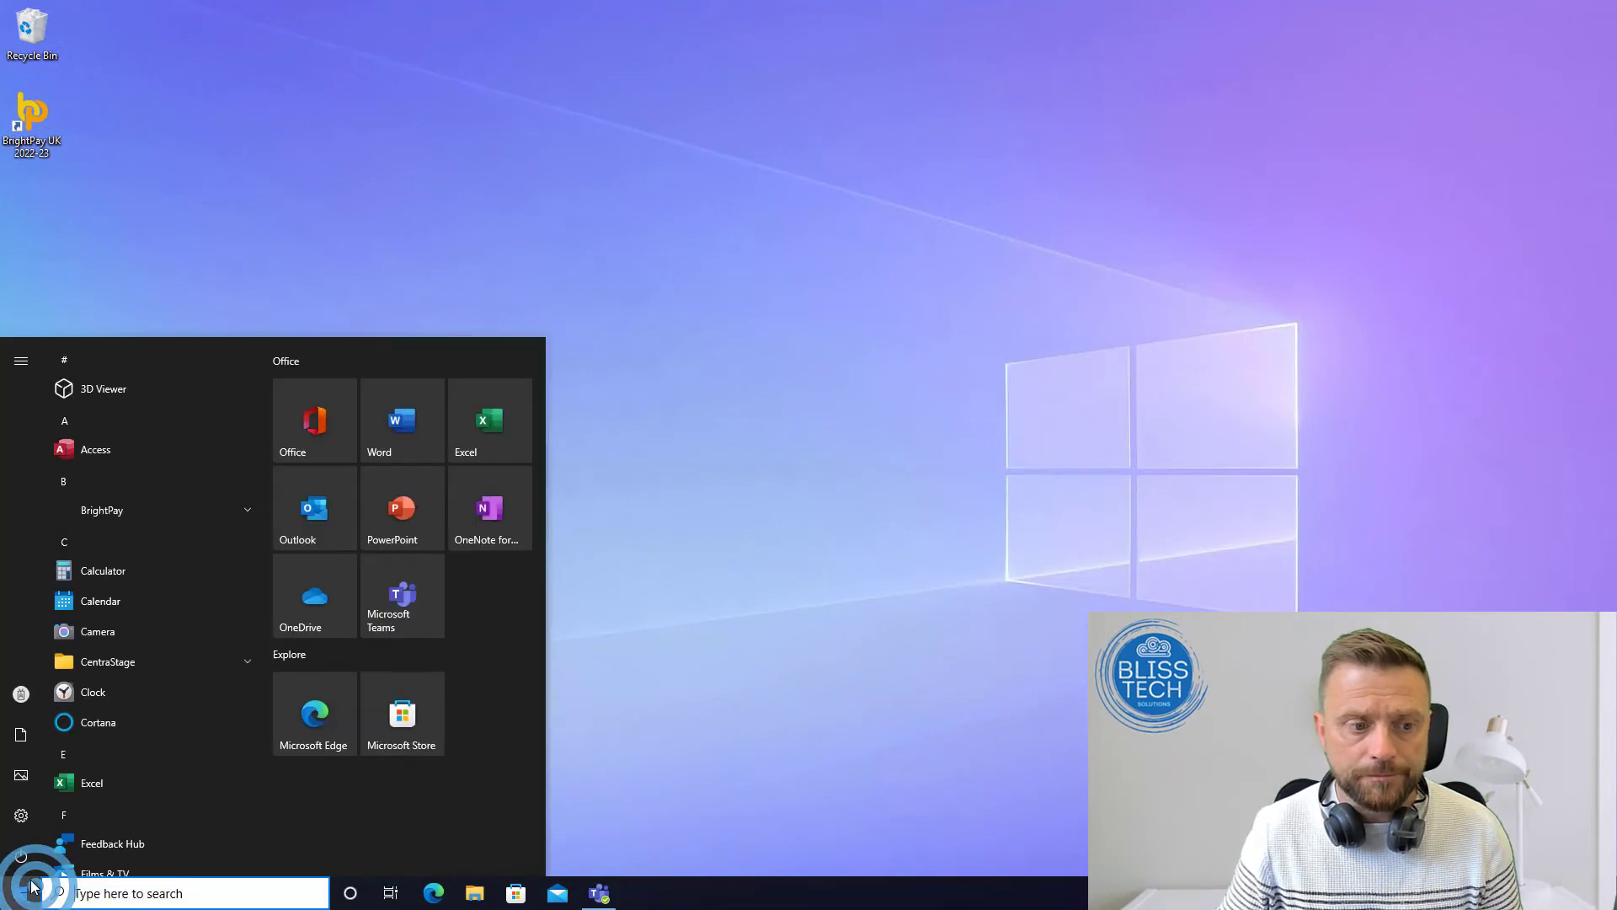
pyautogui.write('out')
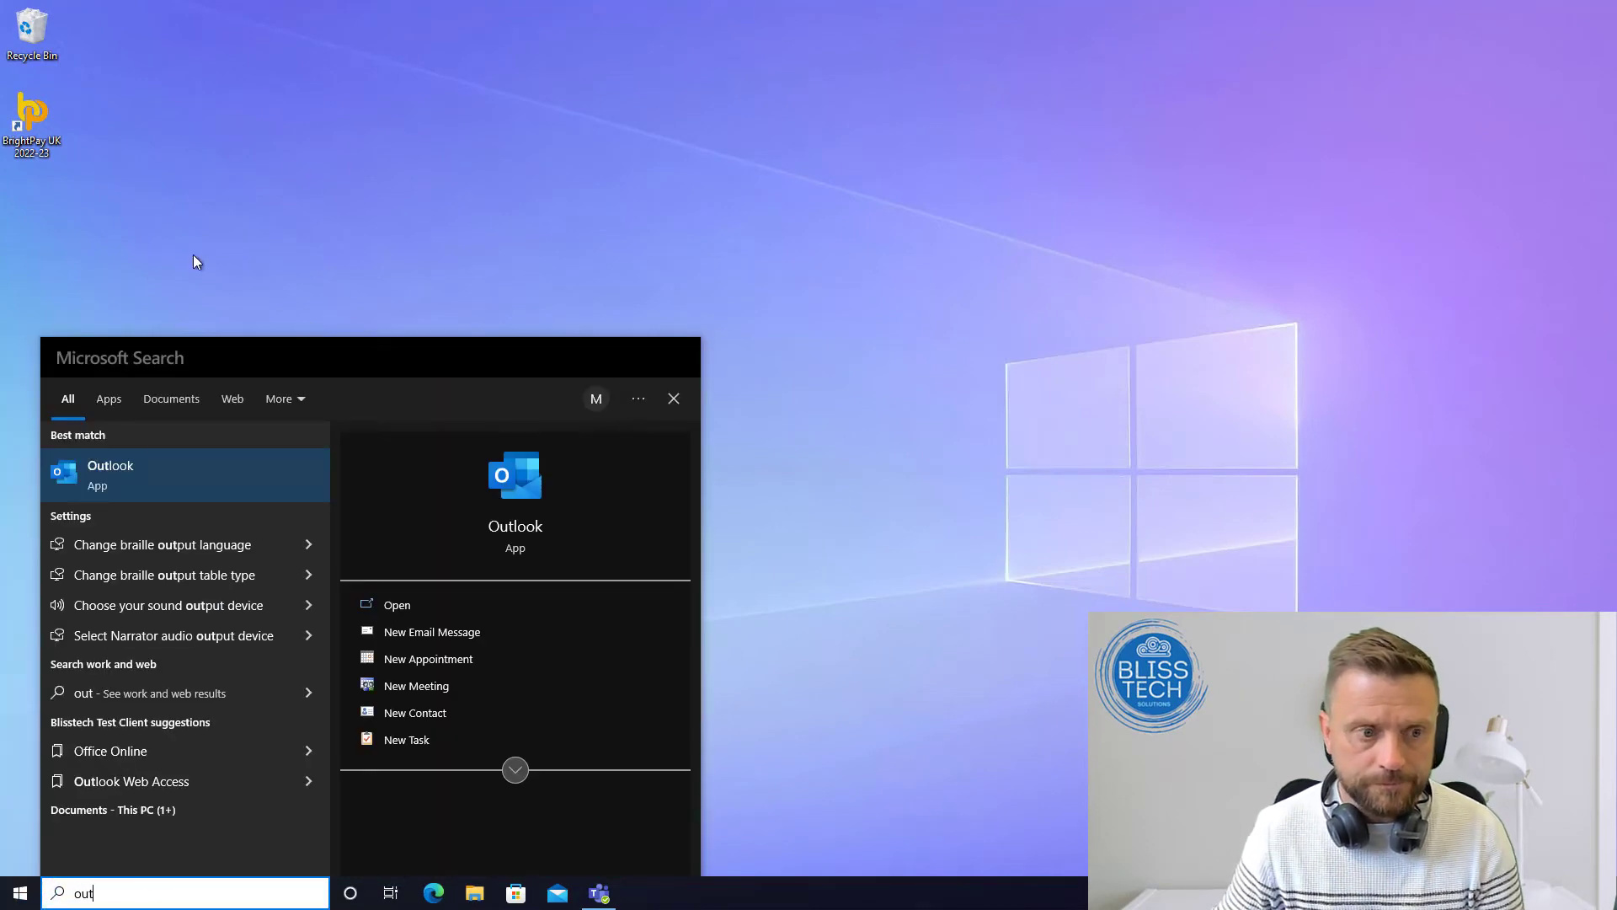
pyautogui.click(111, 474)
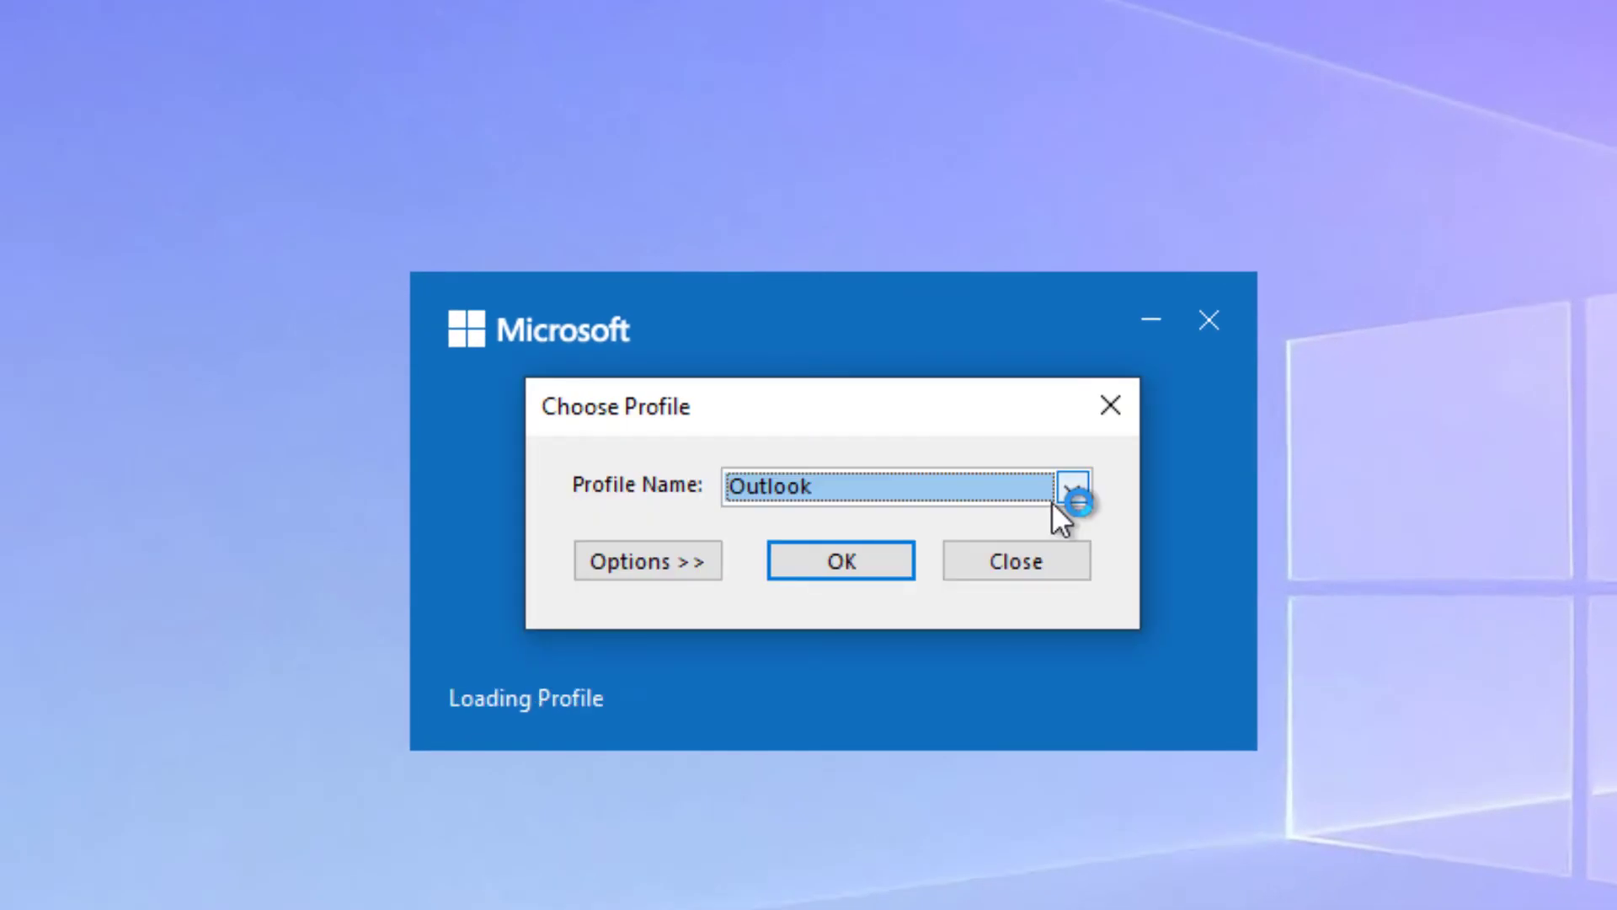
pyautogui.click(1070, 486)
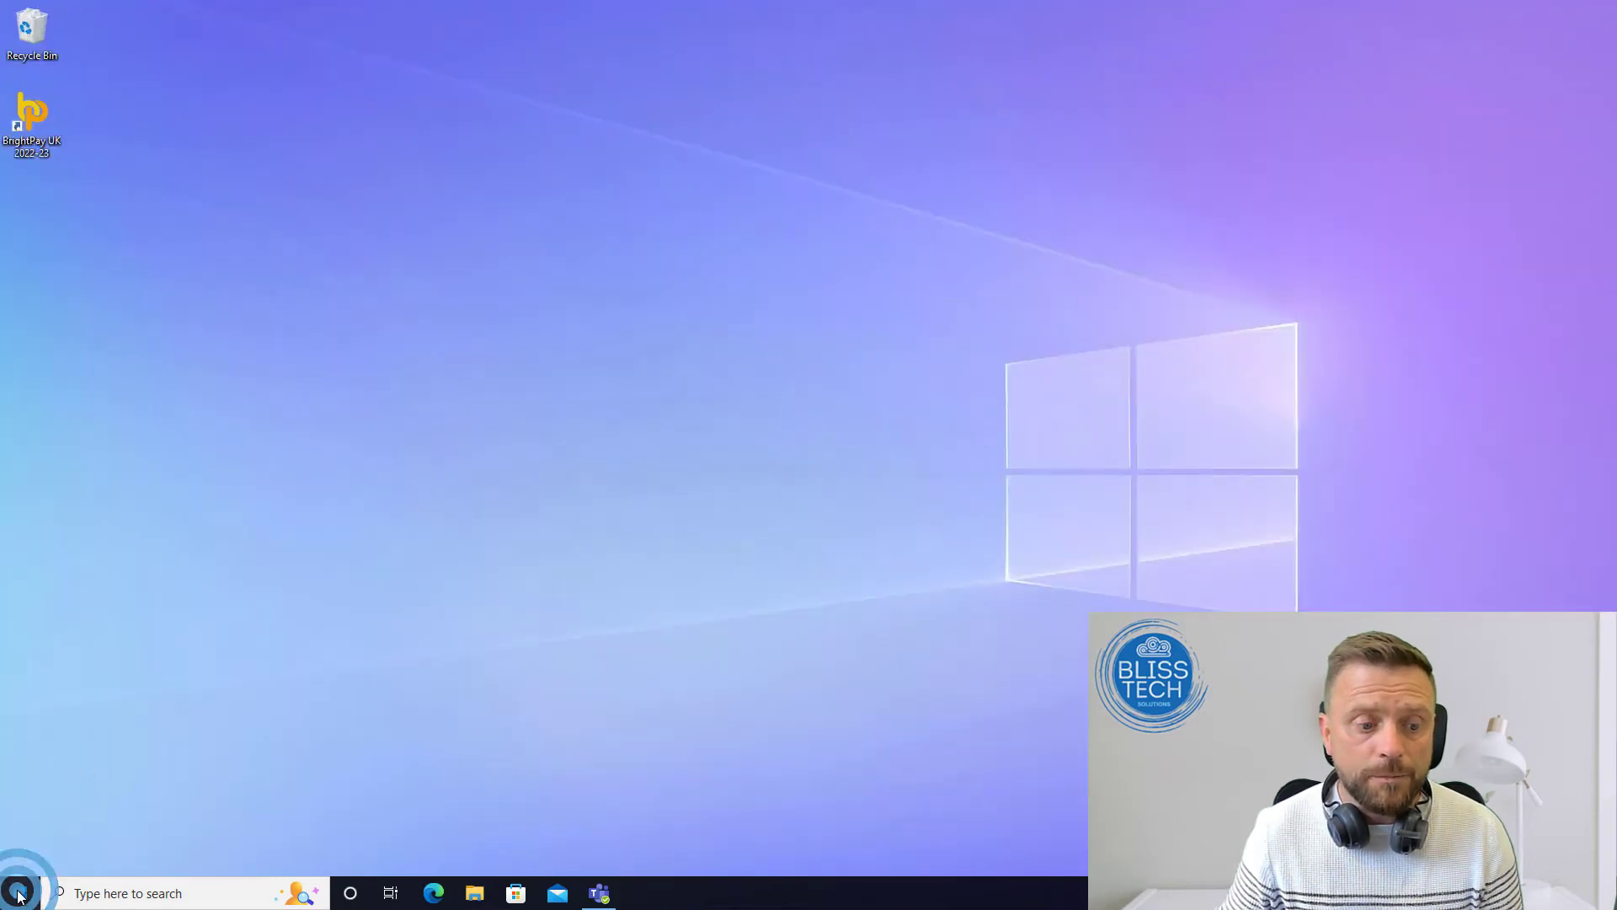
# Relaunch Outlook, choose Tech Tip as the default profile and disable the startup prompt.
pyautogui.write('out')
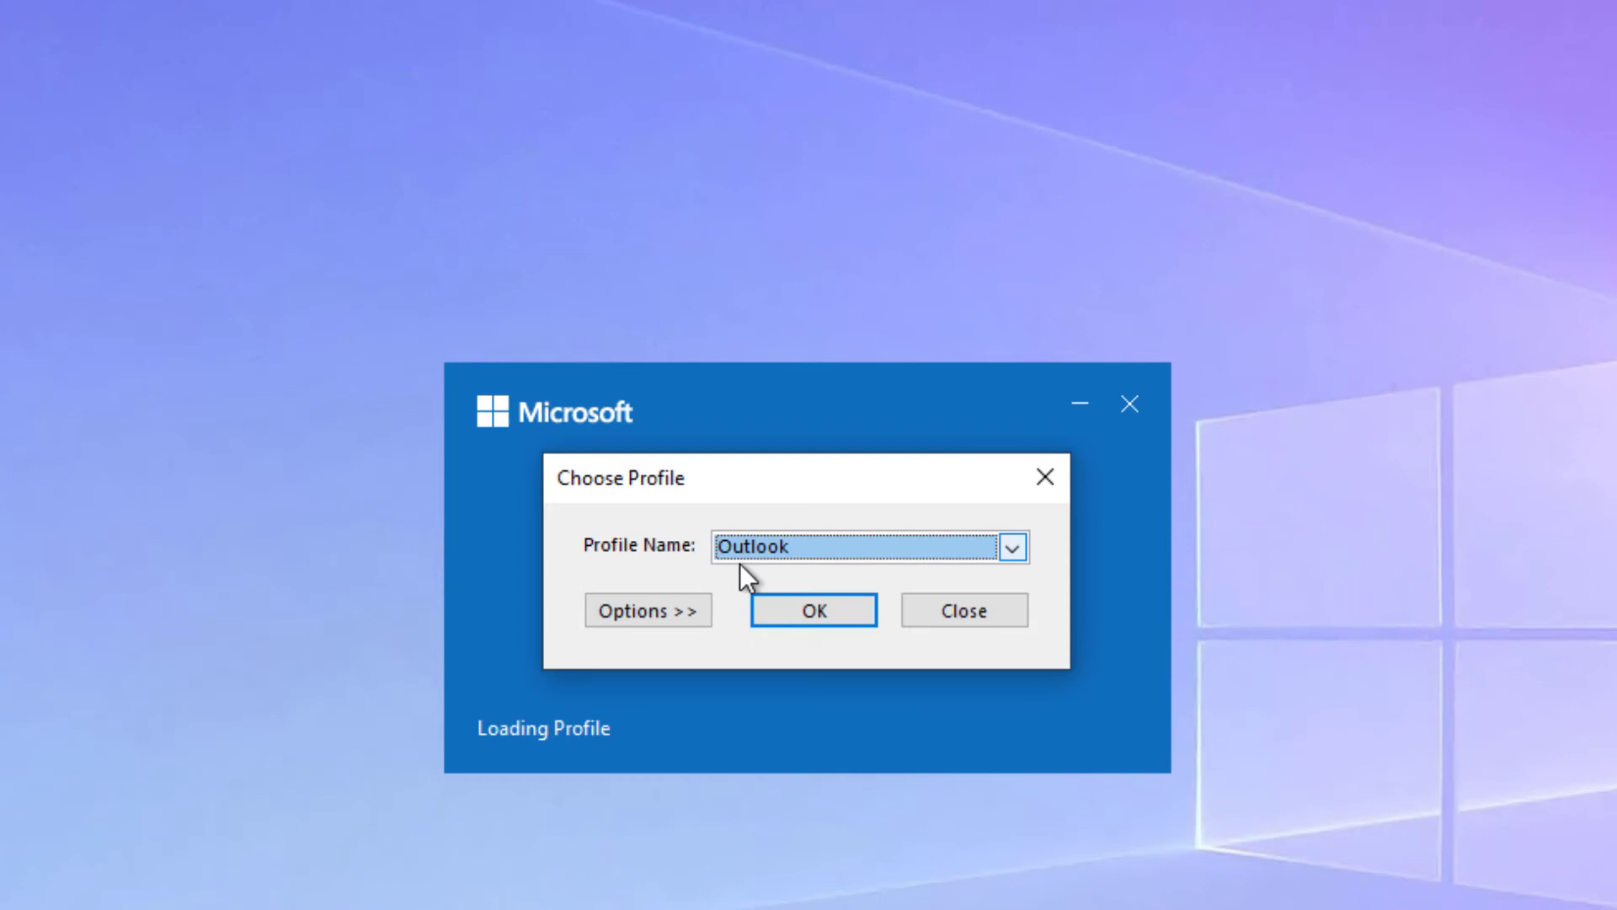
pyautogui.click(748, 545)
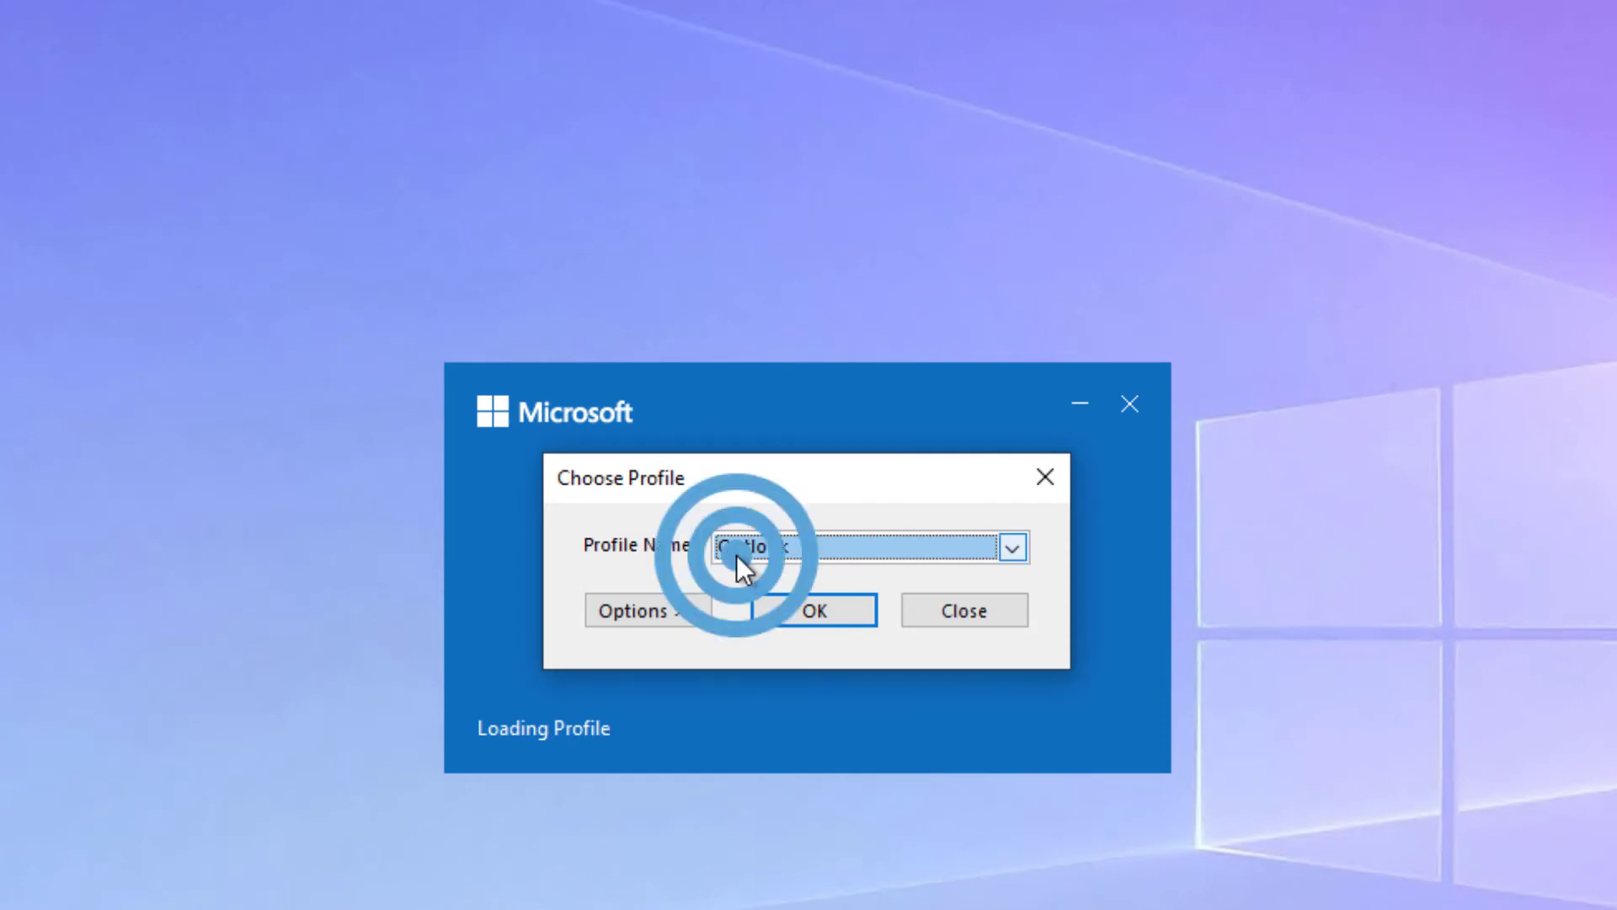
pyautogui.click(1012, 547)
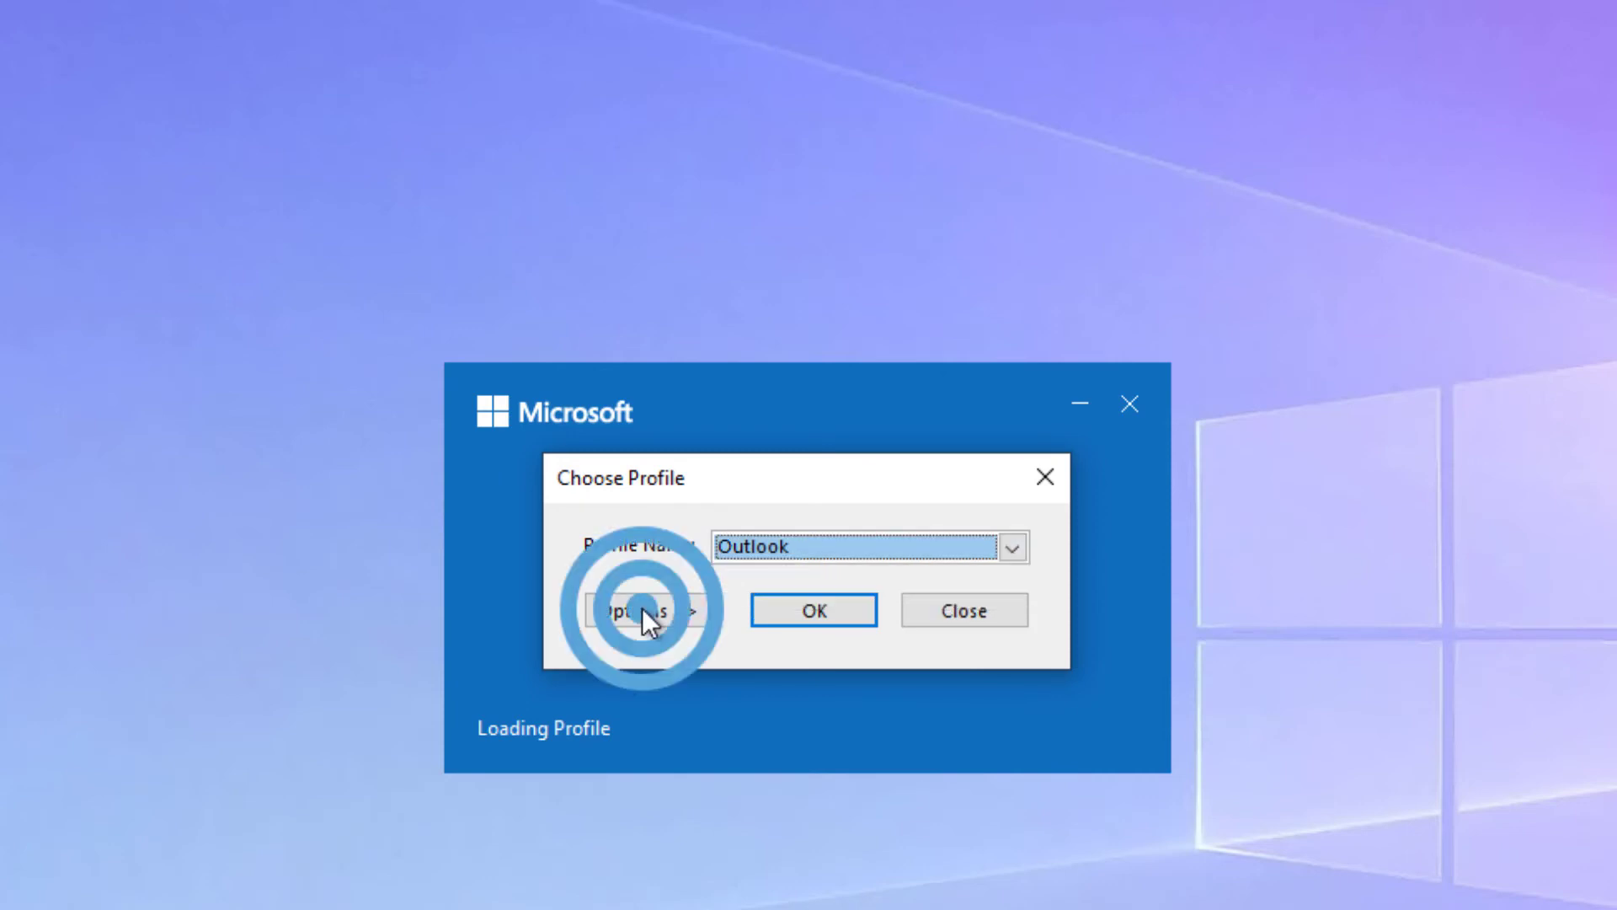
pyautogui.click(640, 609)
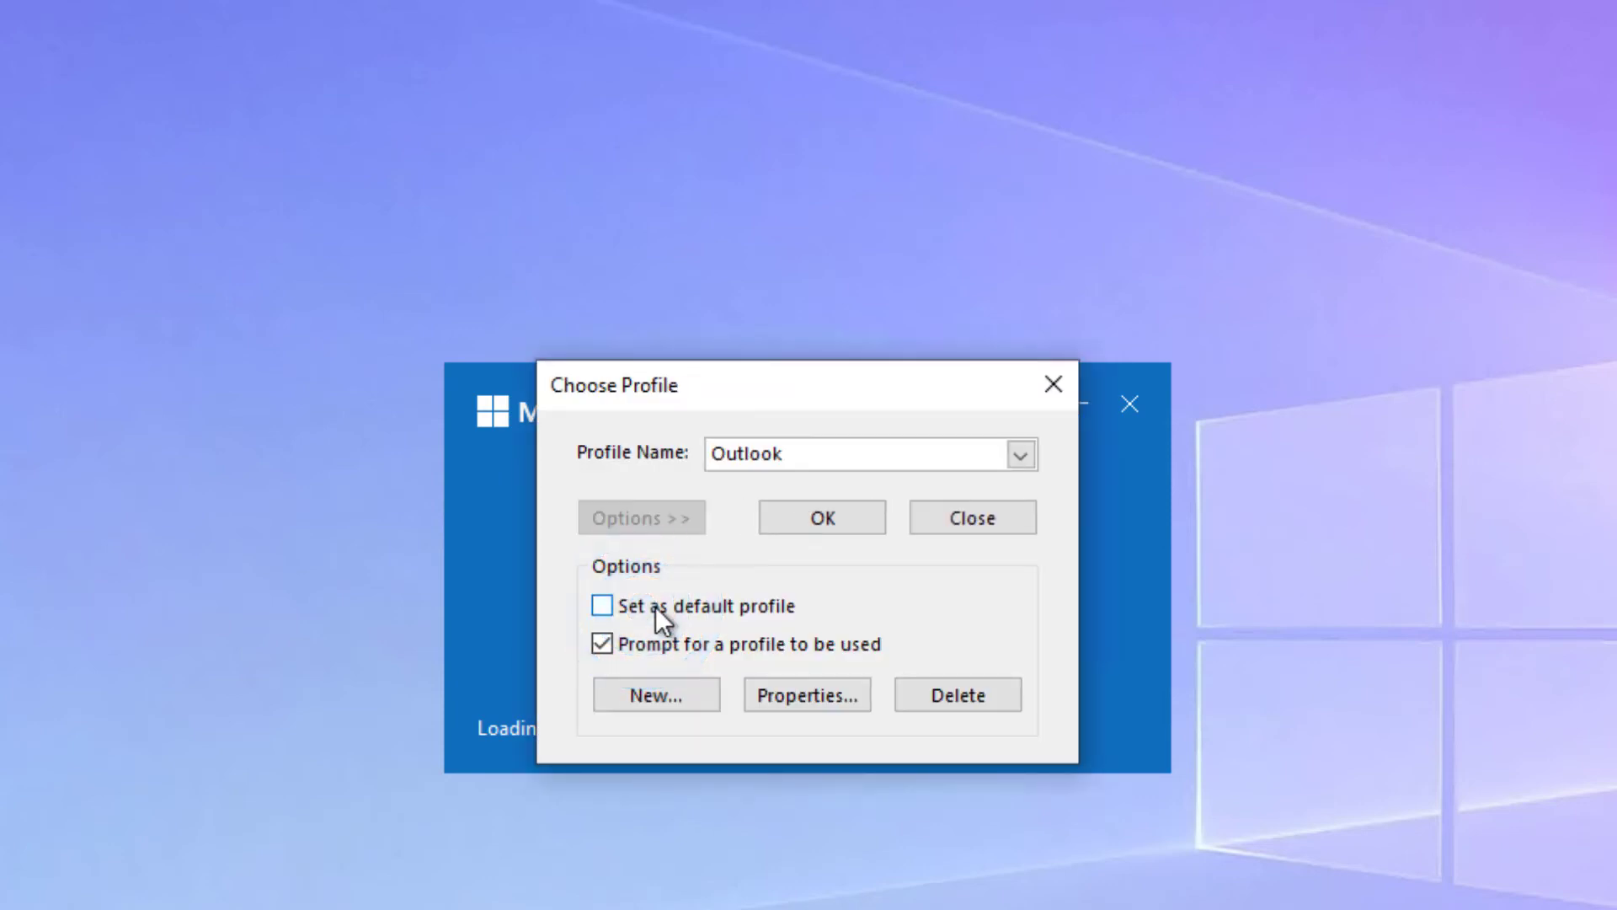
pyautogui.click(602, 605)
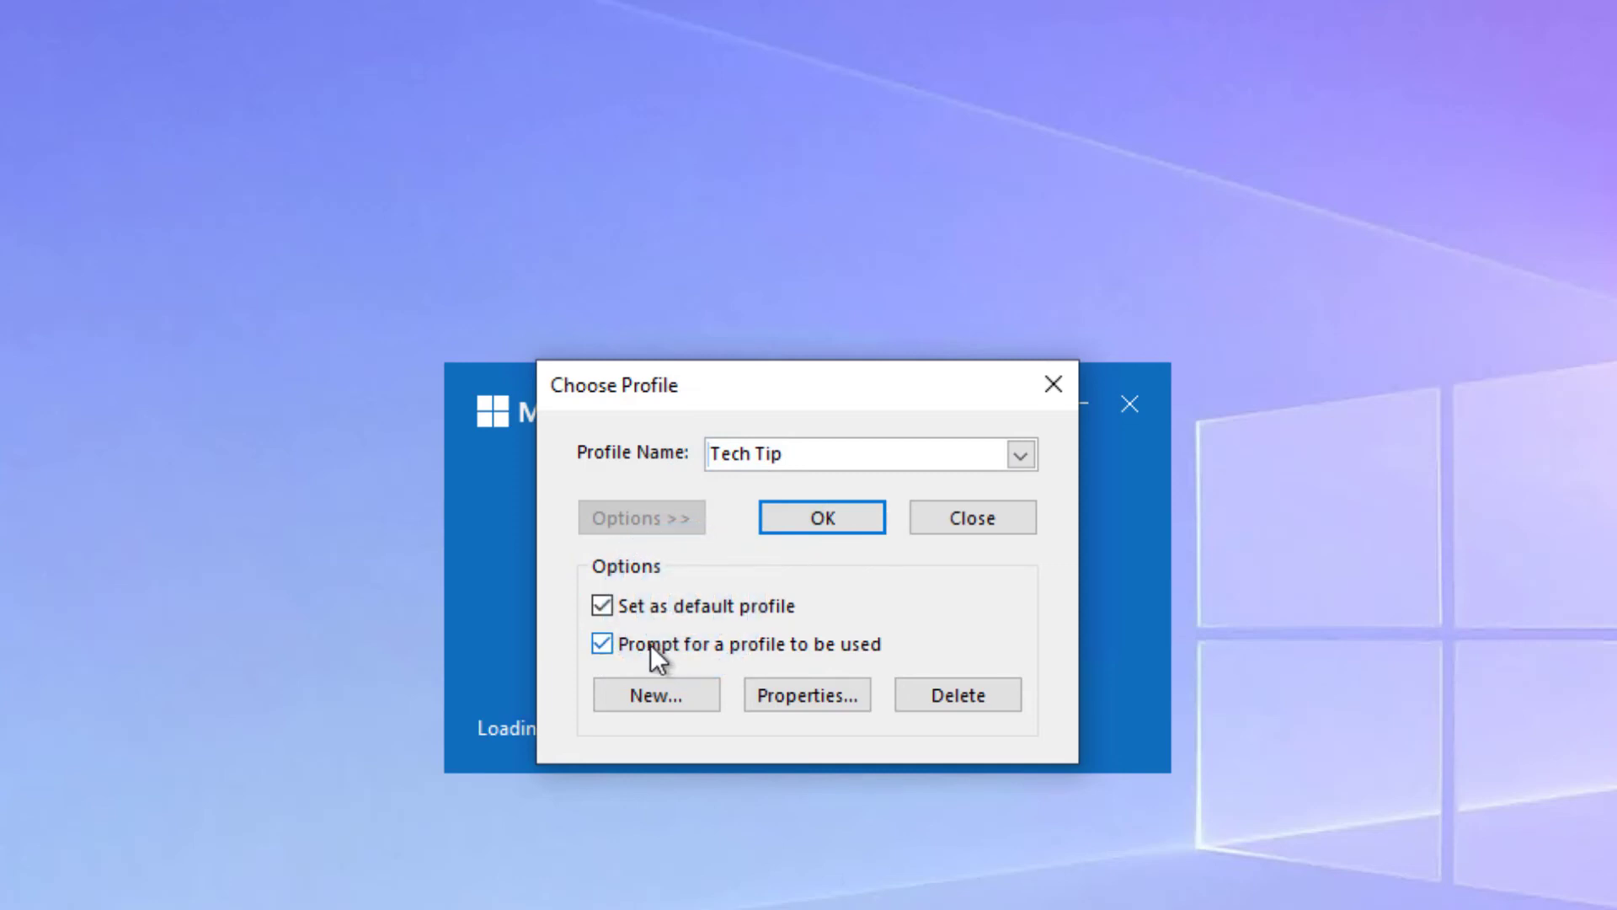
pyautogui.click(603, 644)
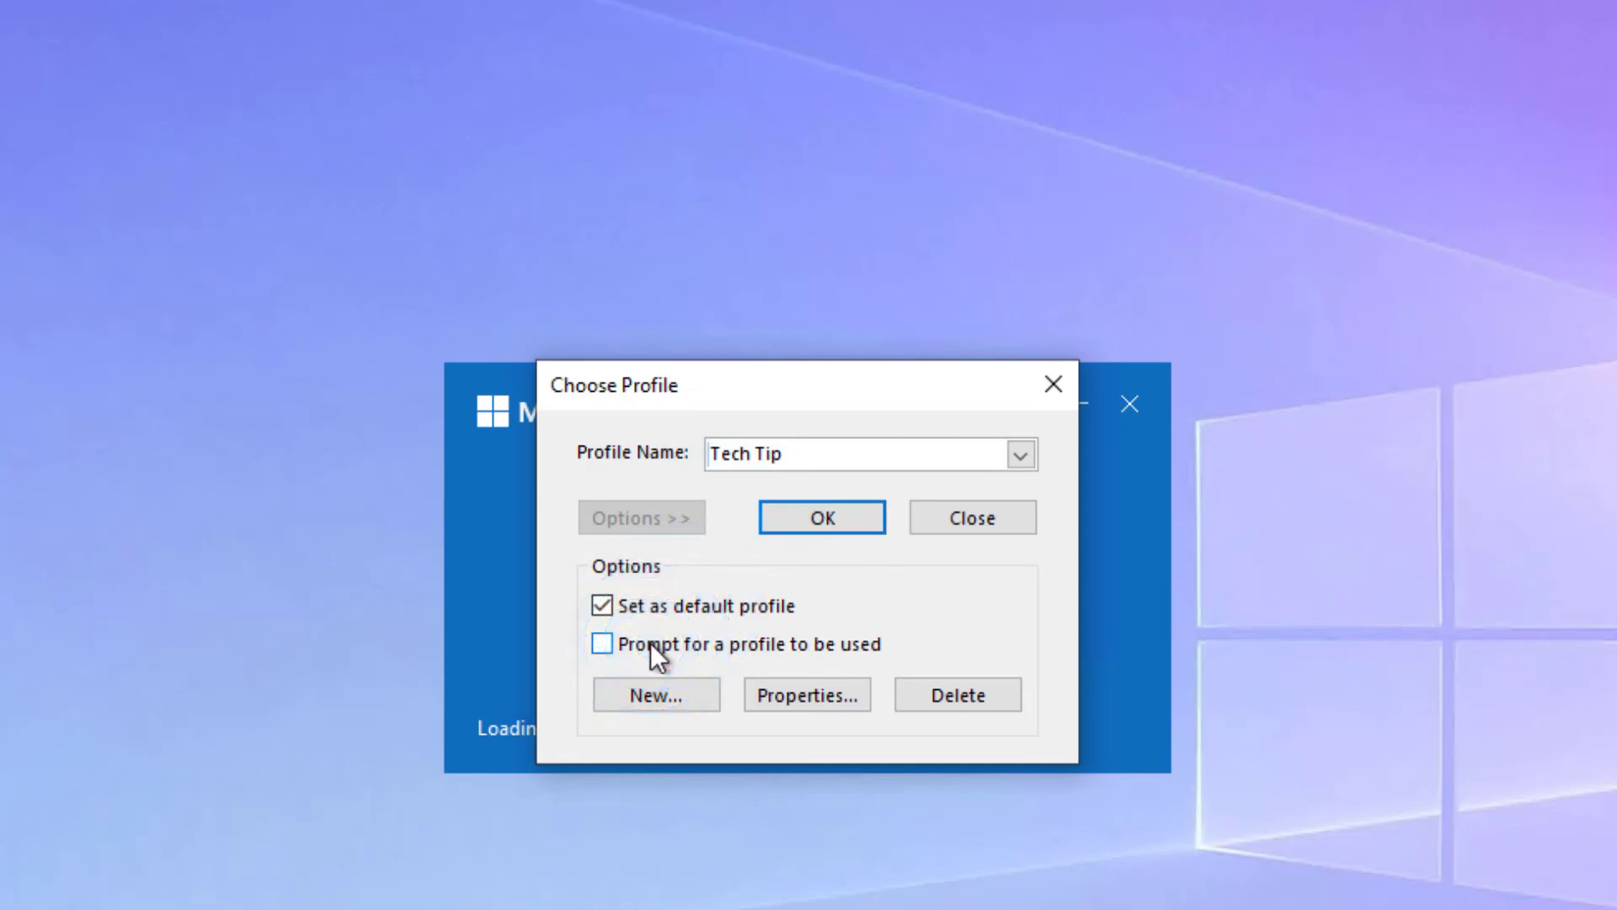